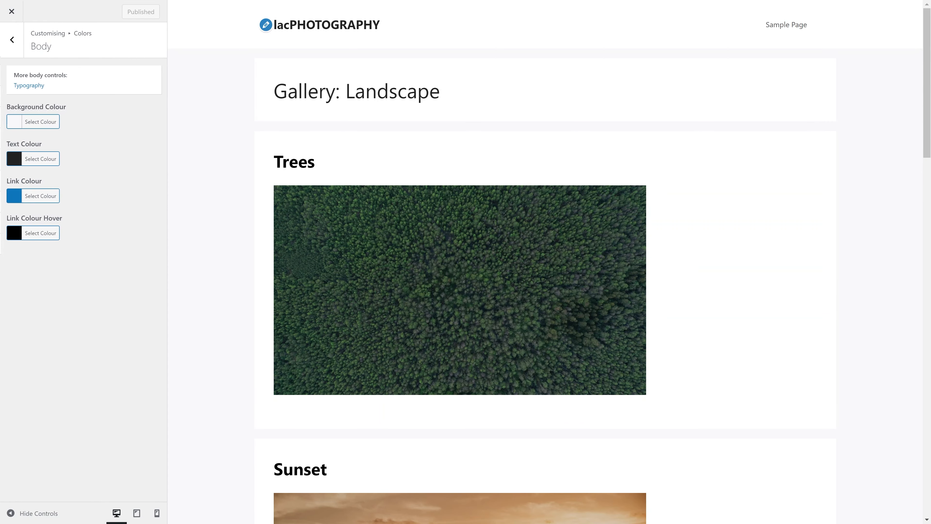
Step: Set the body background to a pale pink and return to the Customizer sections
{"action": "left_click", "coordinate": [40, 121]}
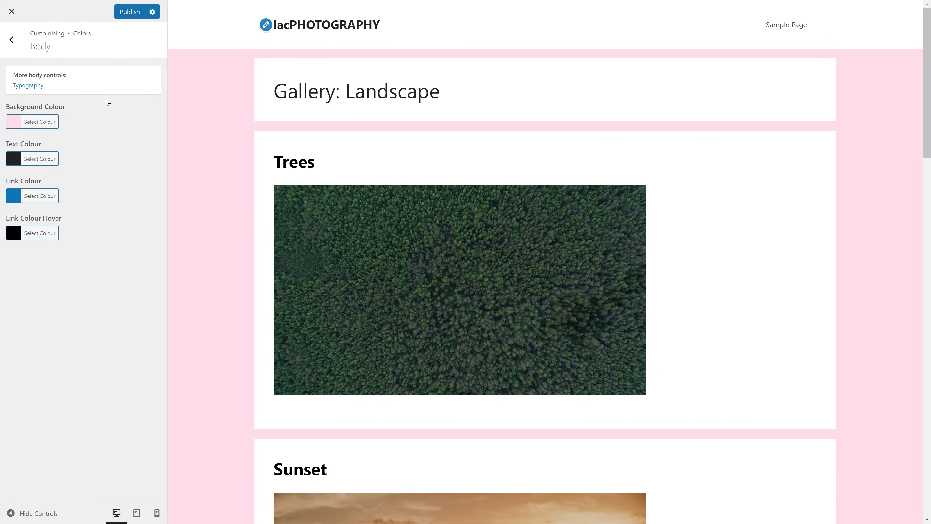
{"action": "left_click", "coordinate": [10, 39]}
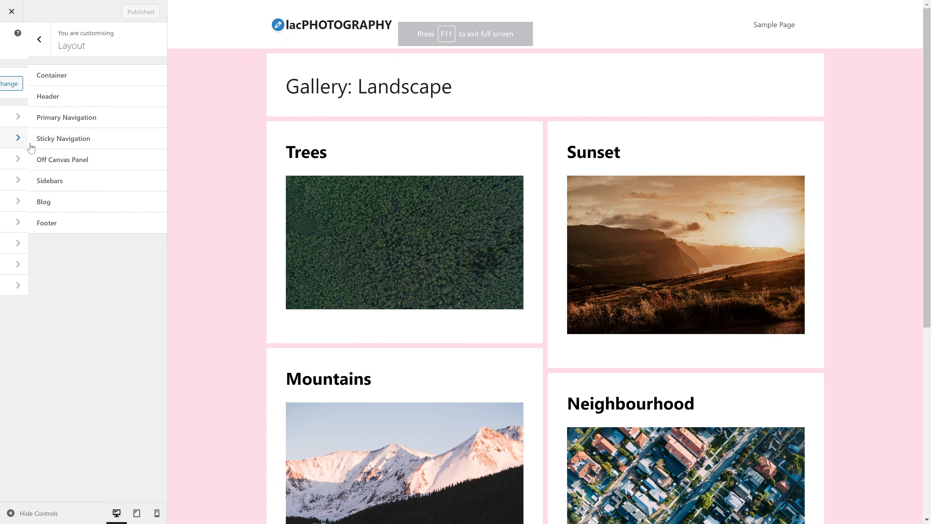
Step: Check the content container settings, then choose a Single Post Sidebar Layout
{"action": "left_click", "coordinate": [52, 75]}
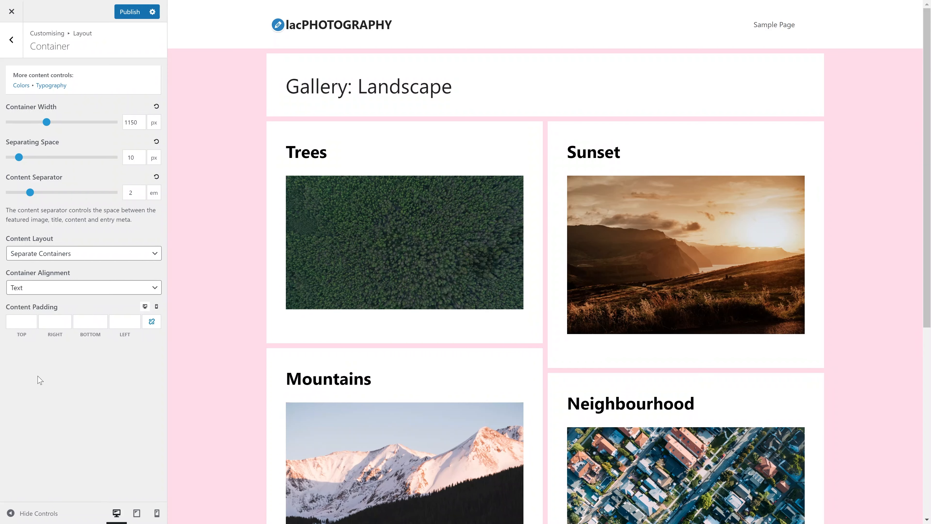
{"action": "mouse_move", "coordinate": [99, 50]}
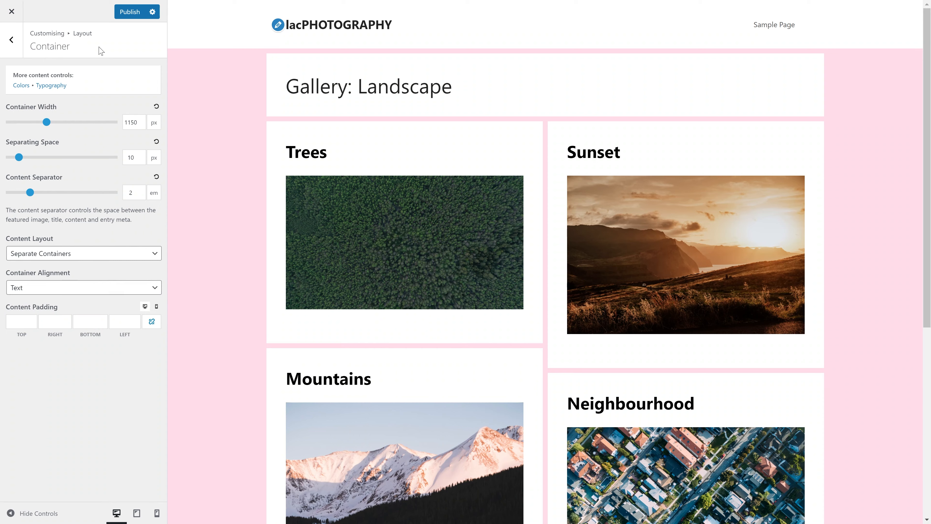
{"action": "left_click", "coordinate": [10, 39]}
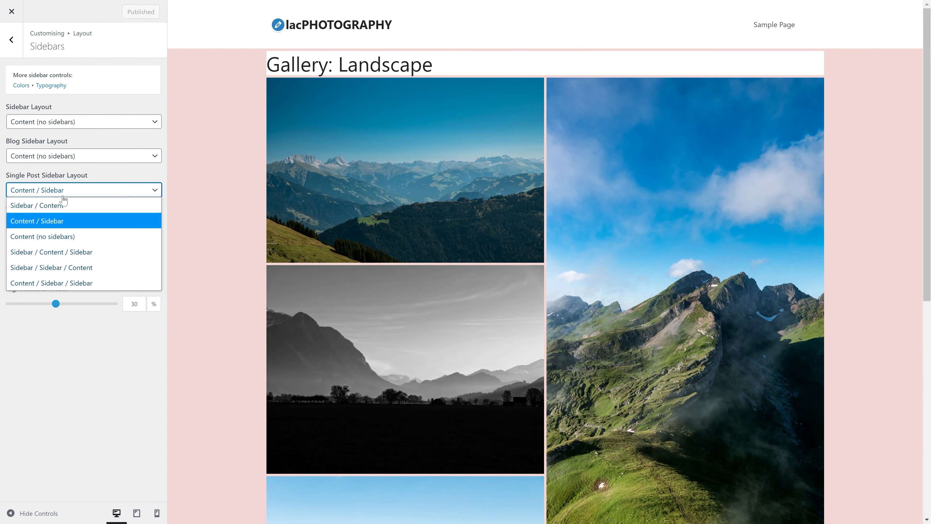
{"action": "left_click", "coordinate": [37, 220]}
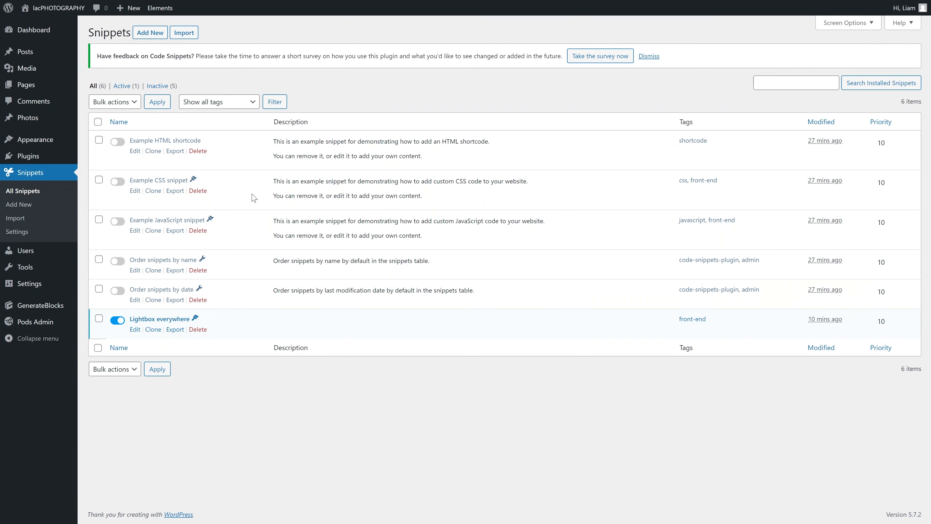
Step: Start a new code snippet titled 'Columns i...', then reopen the site customizer from the live site
{"action": "left_click", "coordinate": [18, 204]}
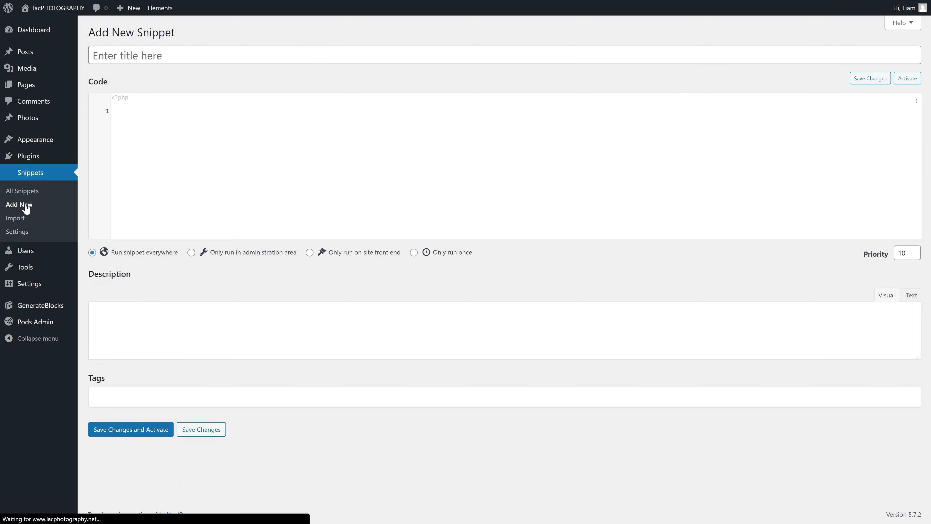
{"action": "type", "text": "Columns i"}
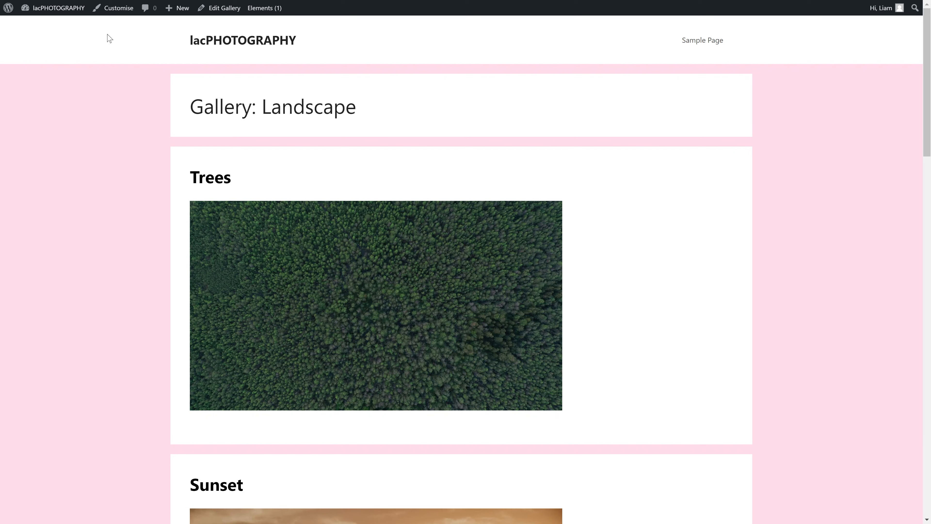
{"action": "left_click", "coordinate": [117, 8]}
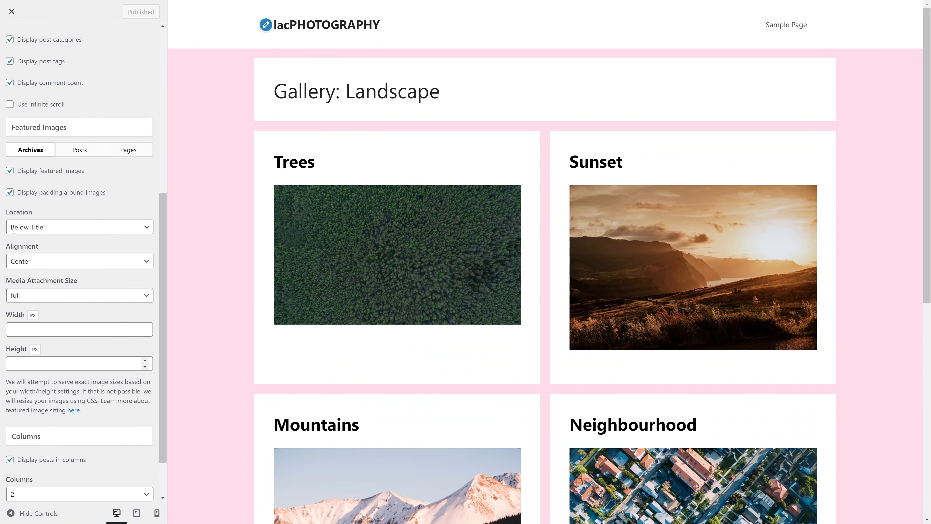
Step: Set blog Columns to 3 and enable 'Display posts in masonry grid'
{"action": "scroll", "scroll_direction": "down", "scroll_amount": 3}
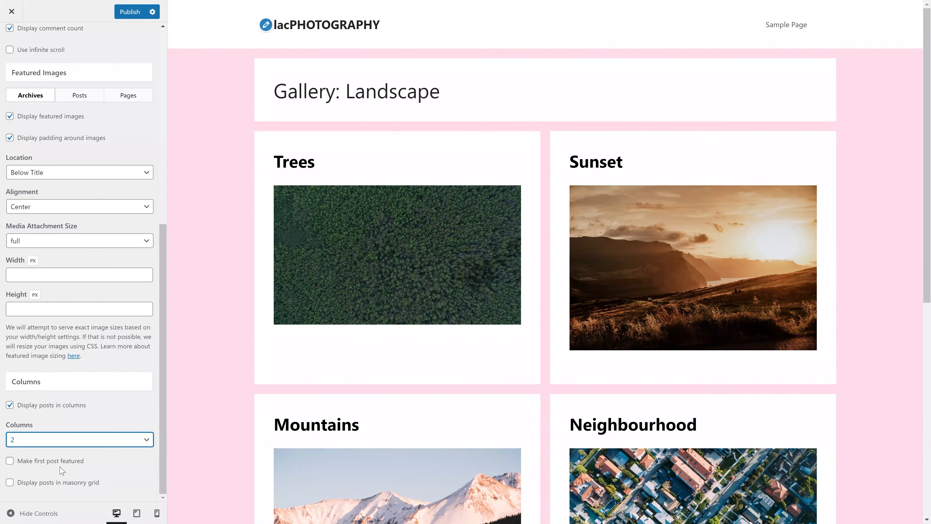
{"action": "left_click", "coordinate": [79, 439]}
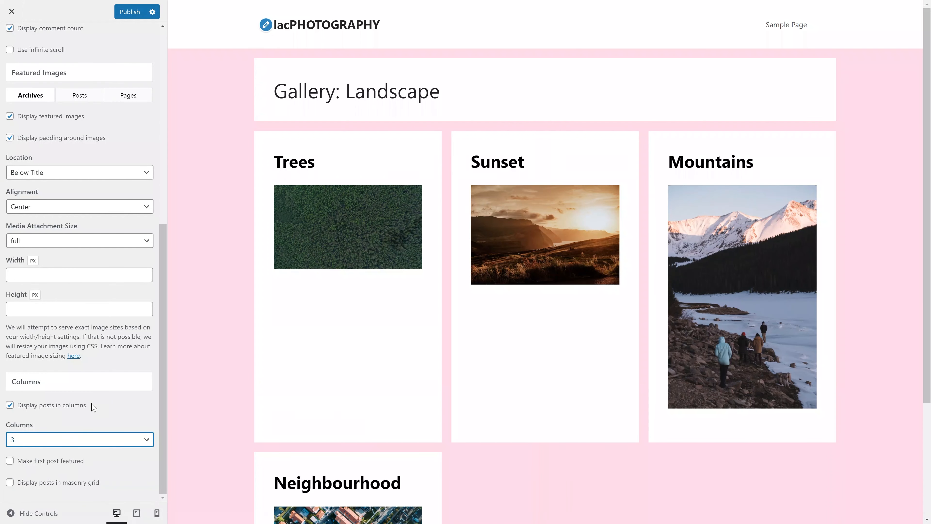
{"action": "mouse_move", "coordinate": [53, 465]}
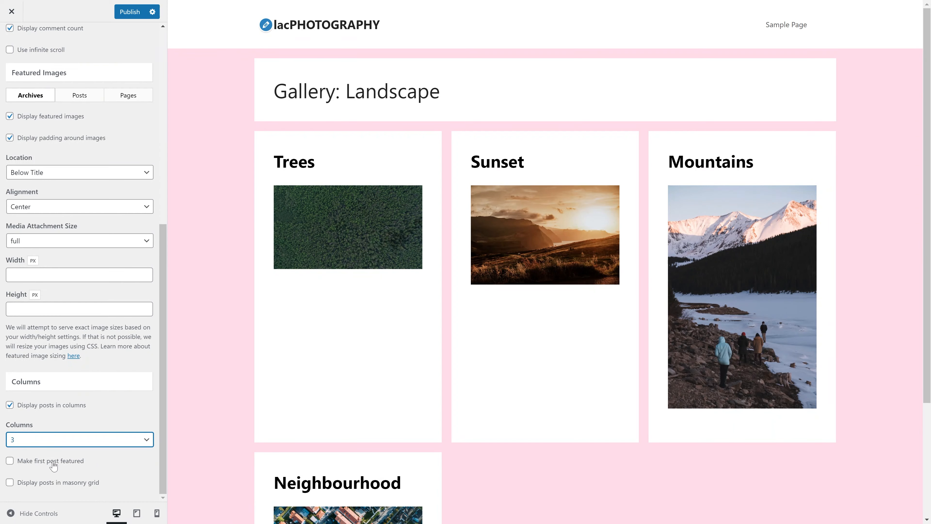
{"action": "left_click", "coordinate": [10, 482]}
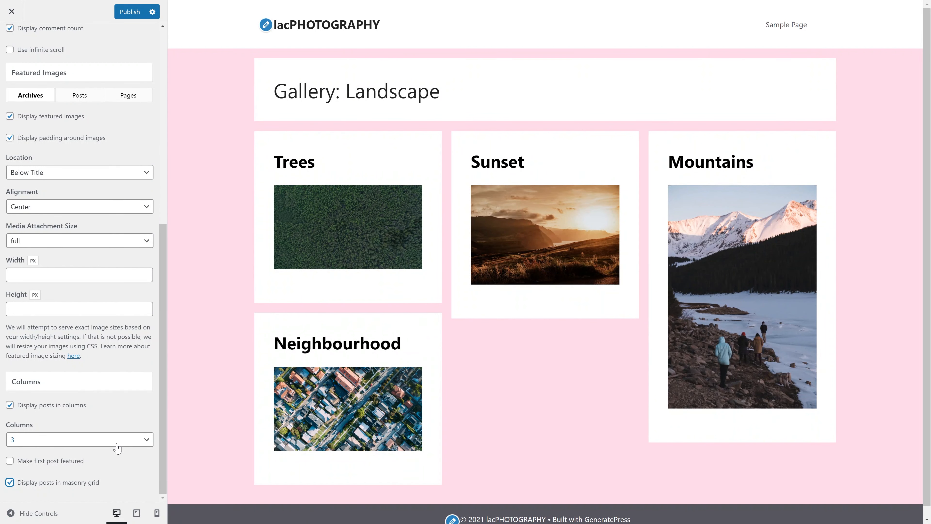
{"action": "left_click", "coordinate": [79, 439]}
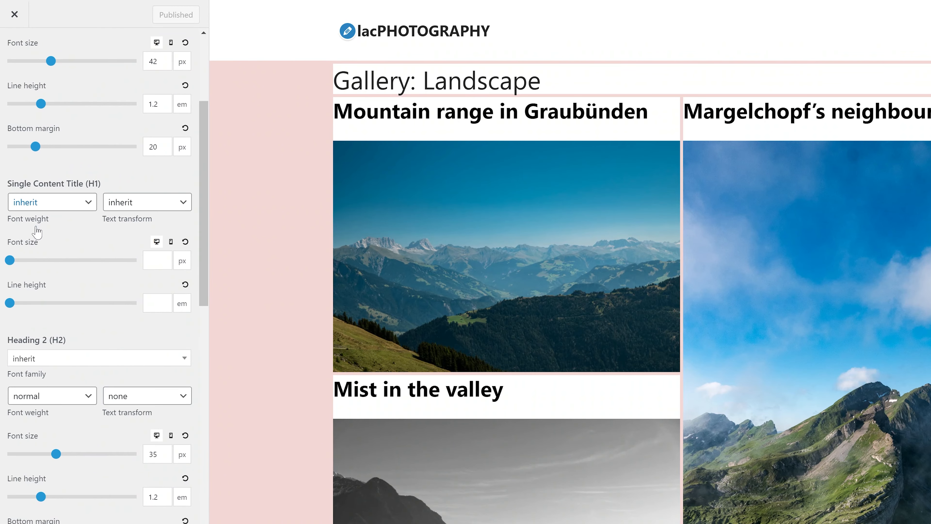
Step: Set H2 font size to 30px, line height back to 1.2, and bottom margin to 0
{"action": "scroll", "scroll_direction": "down", "scroll_amount": 3}
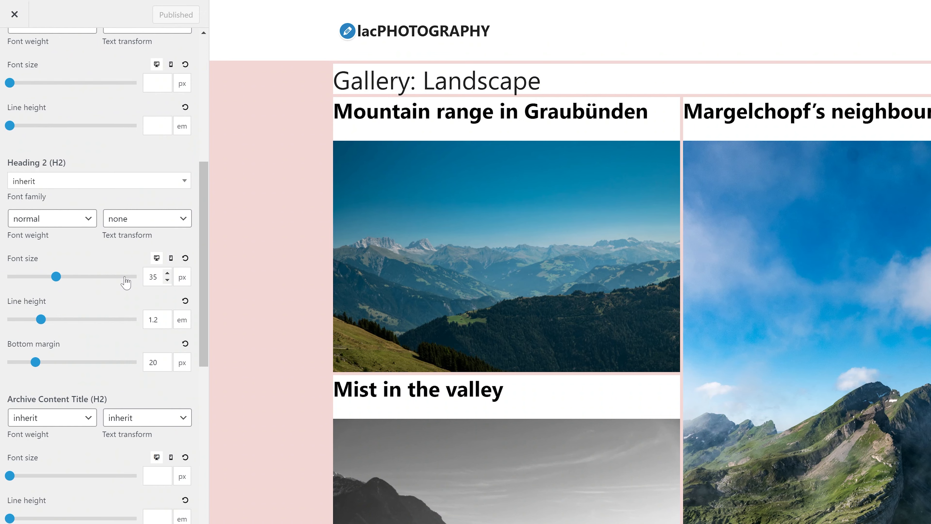
{"action": "left_click", "coordinate": [168, 281]}
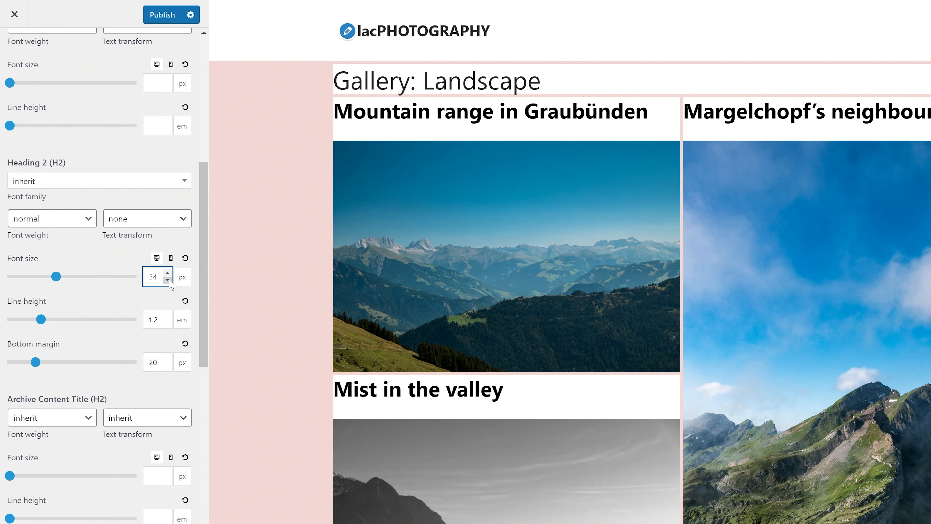
{"action": "left_click", "coordinate": [169, 280]}
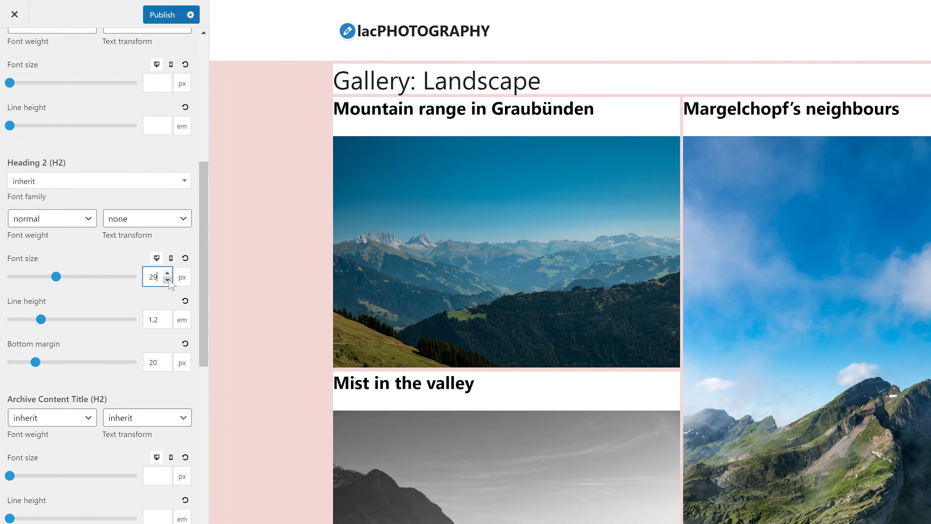
{"action": "left_click", "coordinate": [169, 281]}
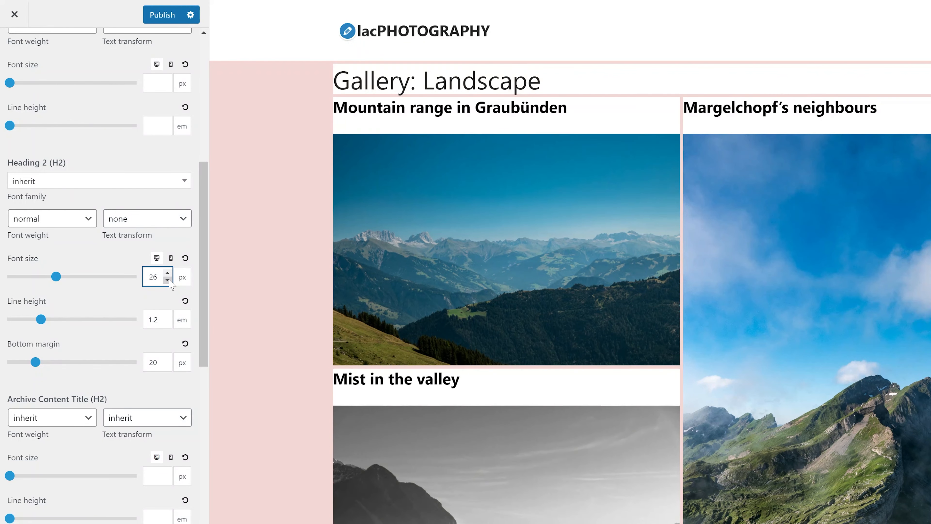
{"action": "left_click", "coordinate": [172, 272]}
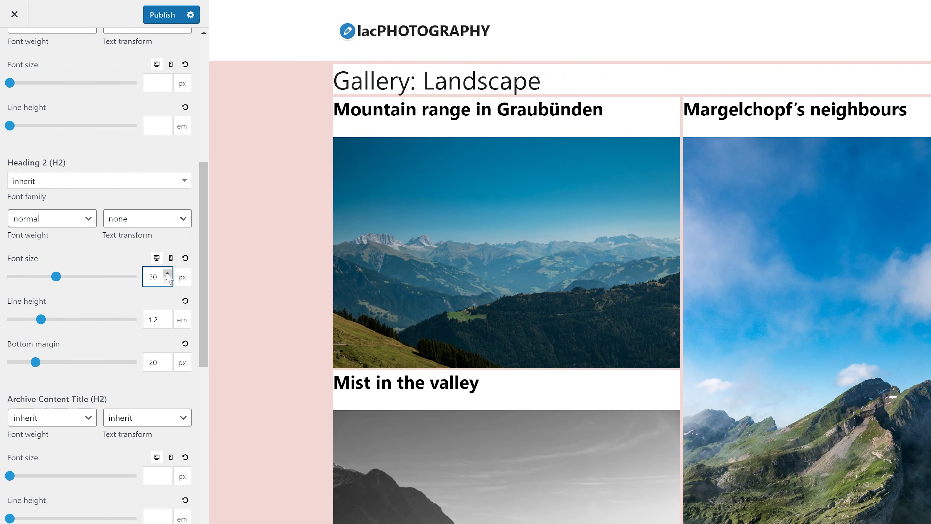
{"action": "left_click", "coordinate": [169, 324]}
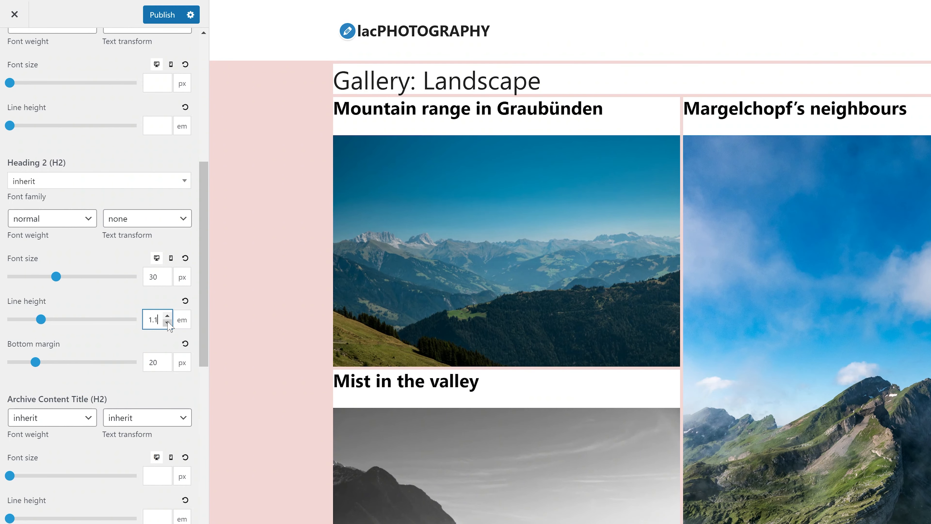
{"action": "left_click", "coordinate": [167, 316]}
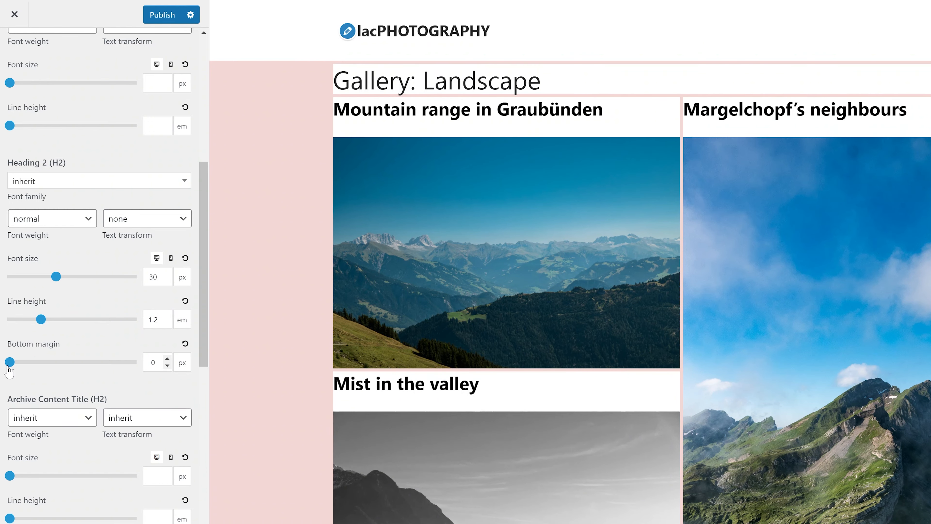
{"action": "left_click", "coordinate": [15, 14]}
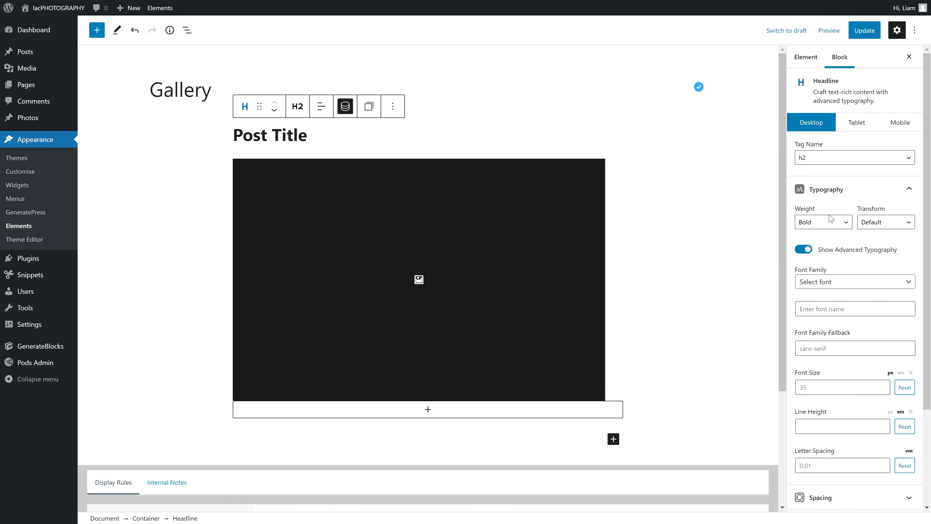
Step: Remove bold from the Post Title and give the image-and-title container a background colour
{"action": "left_click", "coordinate": [823, 221]}
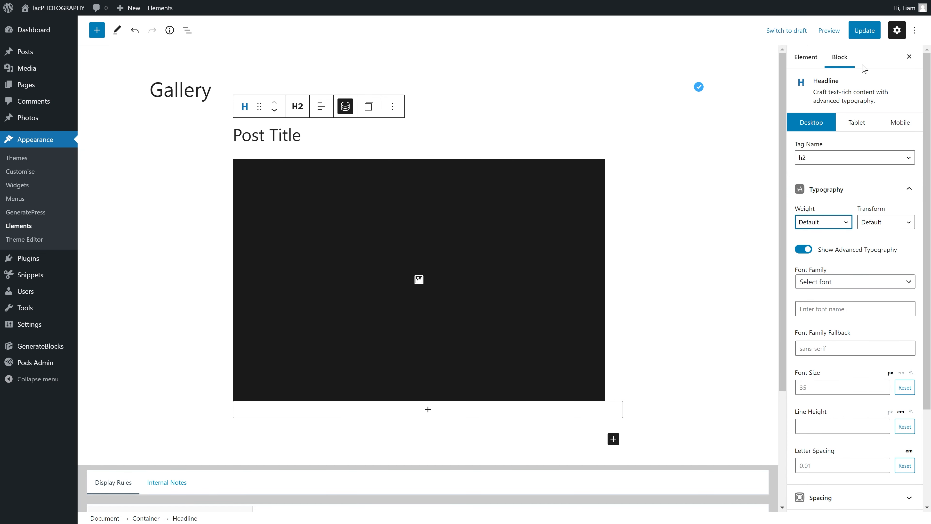
{"action": "left_click", "coordinate": [864, 30]}
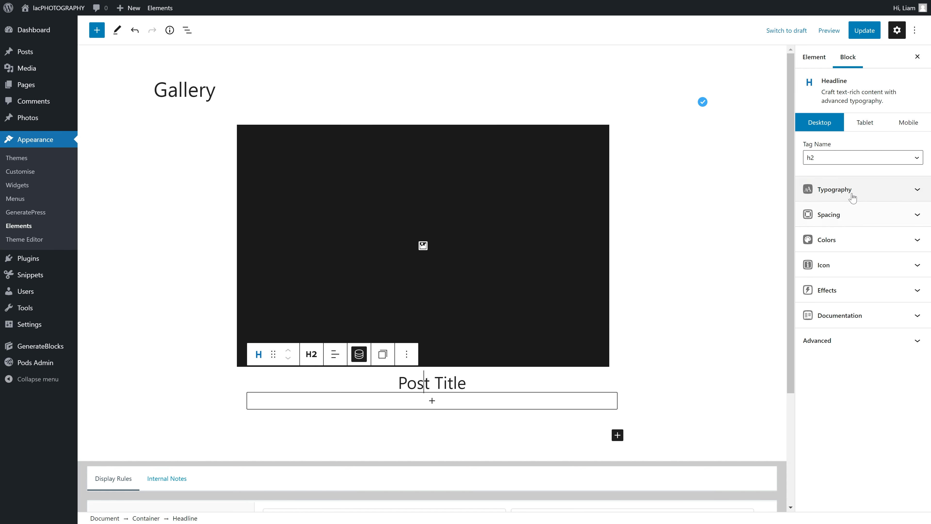
{"action": "left_click", "coordinate": [834, 189]}
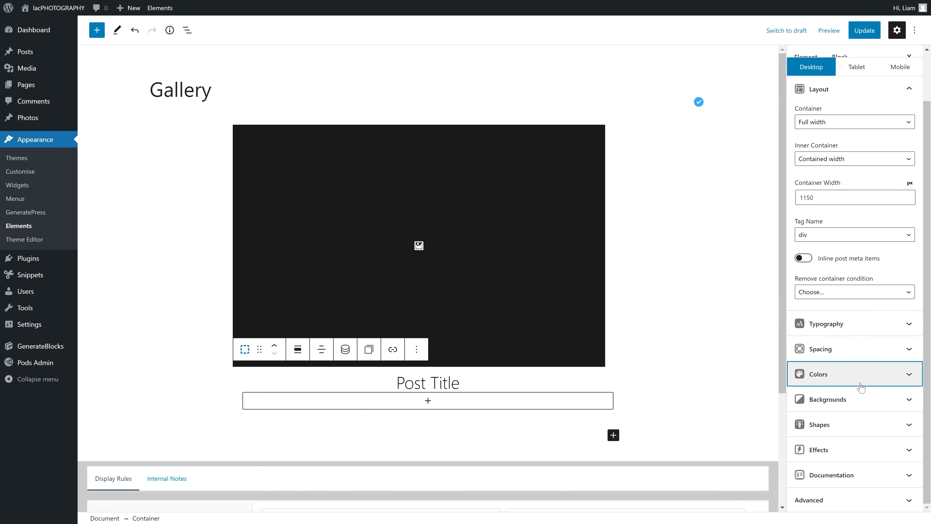
{"action": "left_click", "coordinate": [854, 373]}
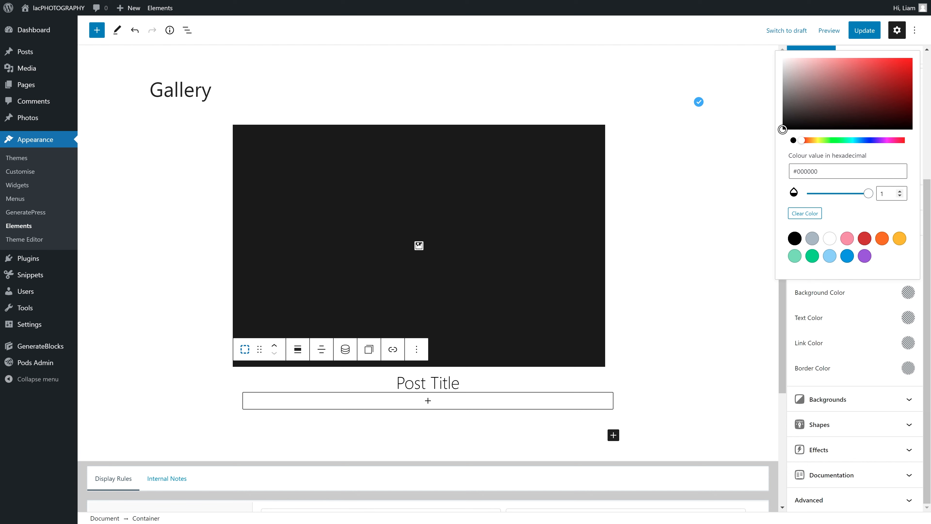
{"action": "left_click", "coordinate": [816, 68]}
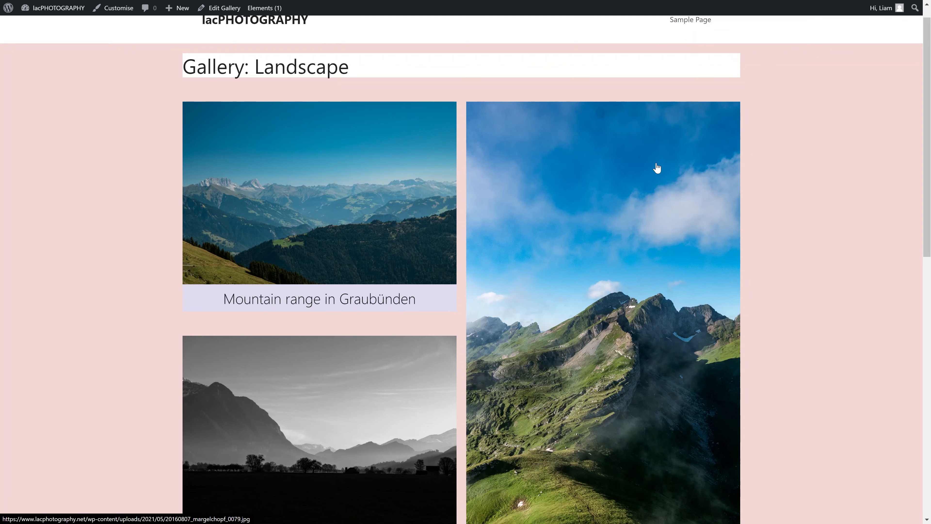
Step: Set the card's right, bottom and left Border Size to 1 with bottom Border Radius 3
{"action": "scroll", "scroll_direction": "down", "scroll_amount": 3}
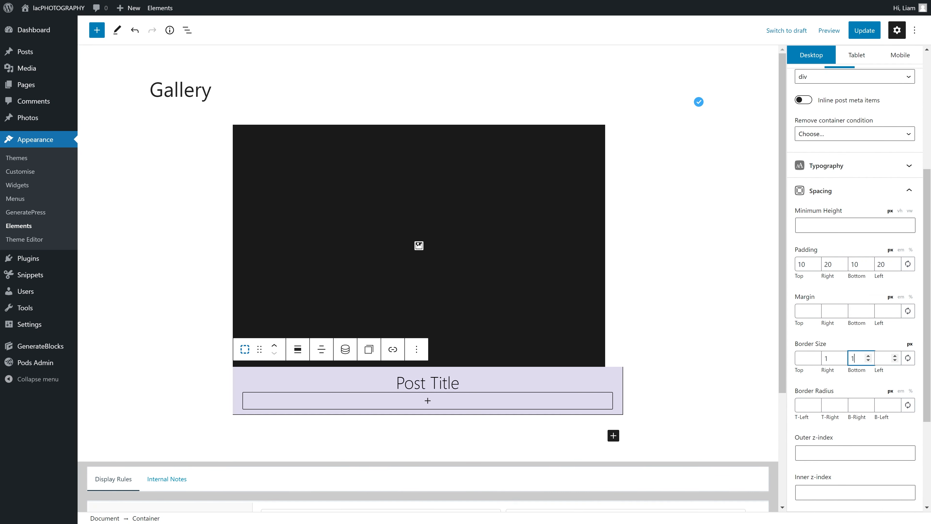
{"action": "left_click", "coordinate": [820, 374]}
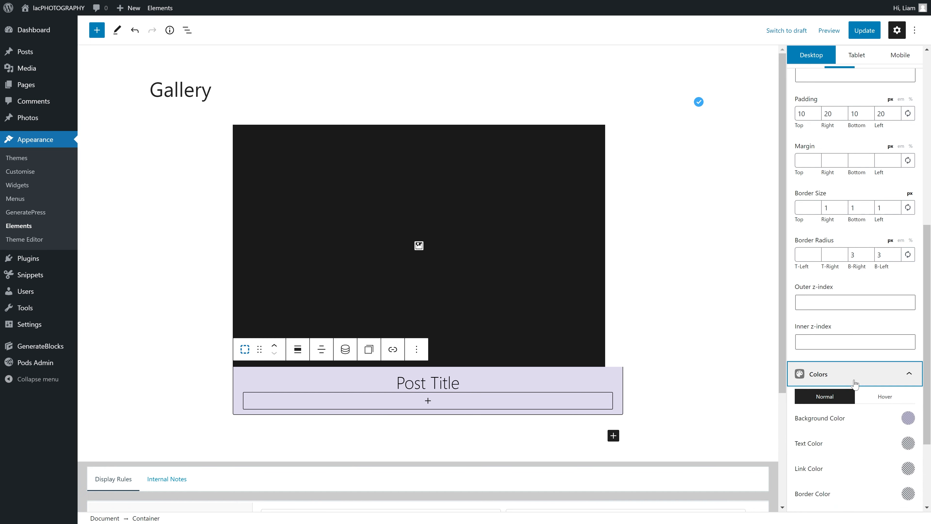
{"action": "left_click", "coordinate": [908, 418]}
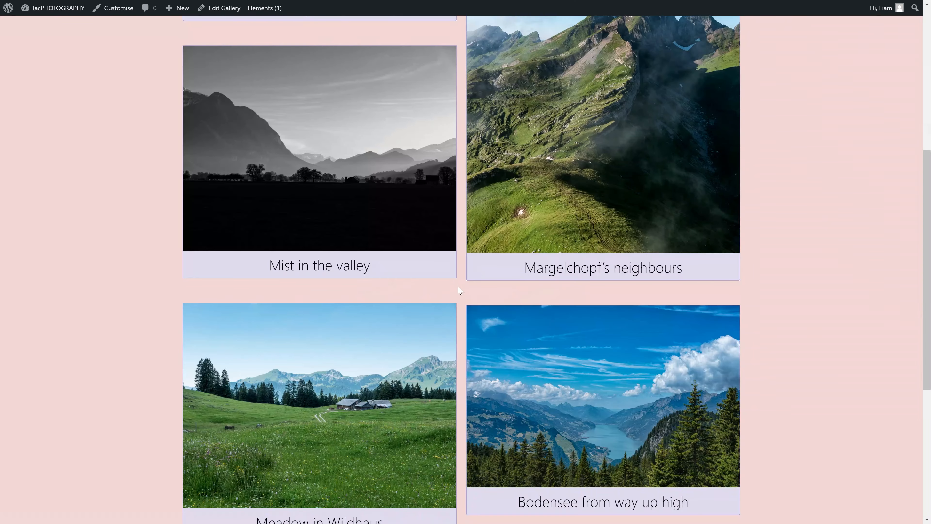
{"action": "mouse_move", "coordinate": [457, 283]}
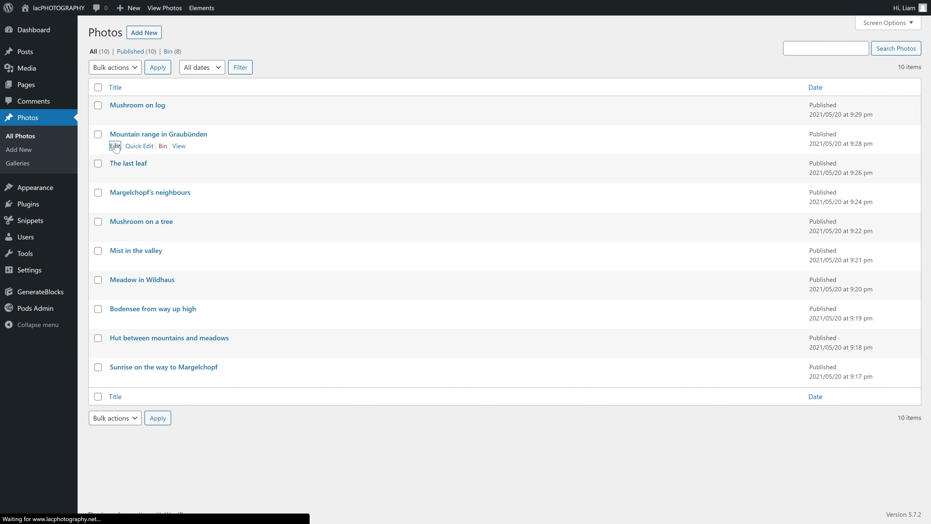
Step: Add a description to the Graubünden photo and insert a Dynamic Content block showing Post content
{"action": "left_click", "coordinate": [114, 146]}
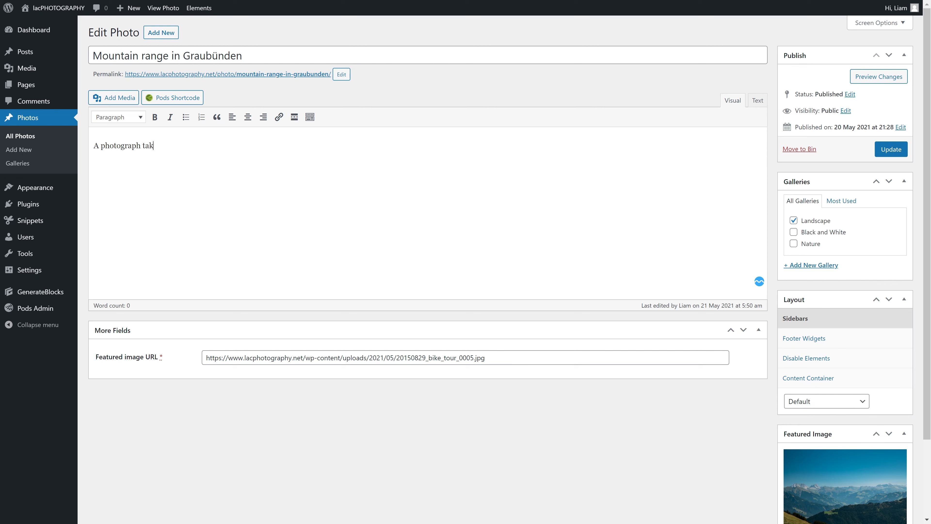
{"action": "type", "text": "en on a bike tour in lovely S"}
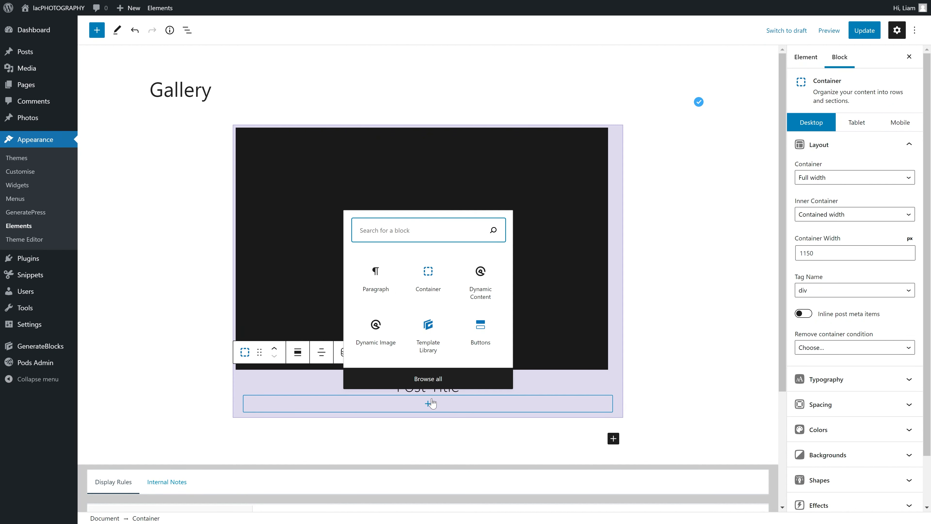
{"action": "left_click", "coordinate": [479, 279]}
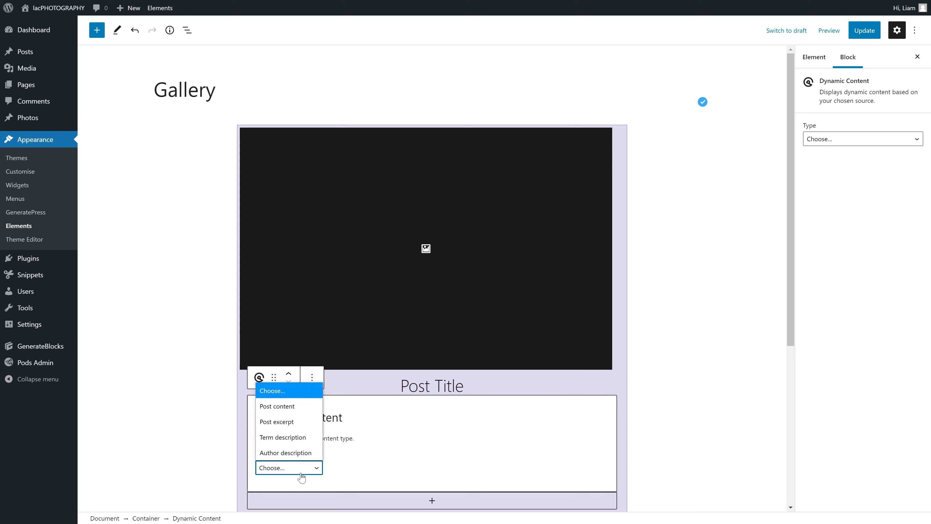
{"action": "left_click", "coordinate": [276, 406]}
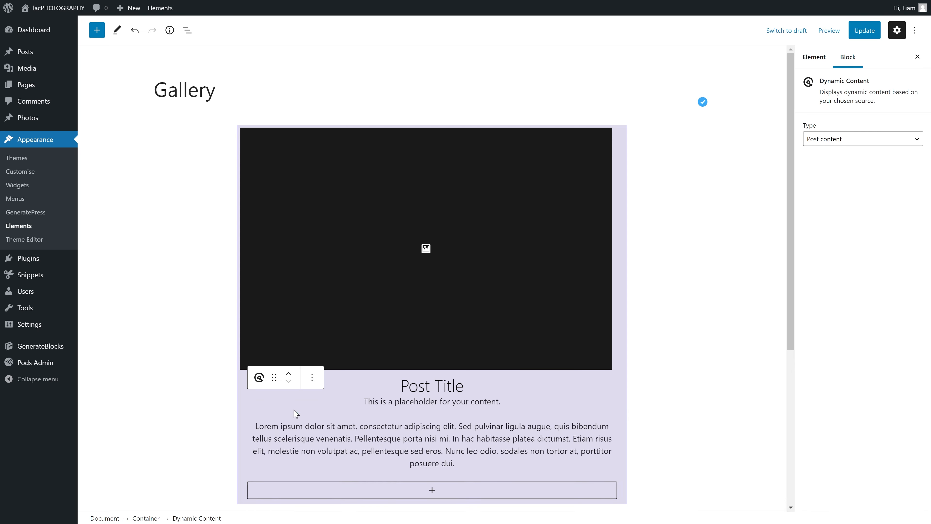
Step: Give the Post Title headline a 20px bottom margin and update the card template
{"action": "left_click", "coordinate": [829, 30]}
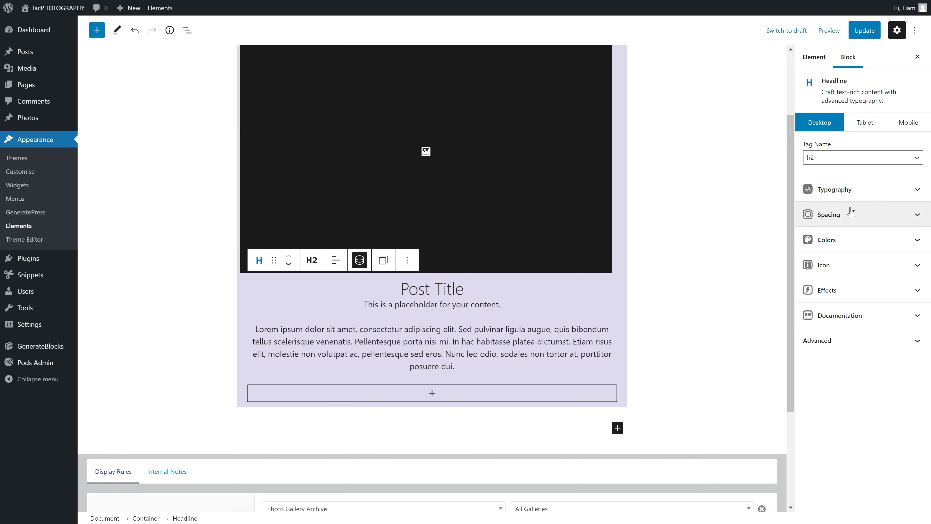
{"action": "left_click", "coordinate": [828, 214]}
{"action": "type", "text": "20"}
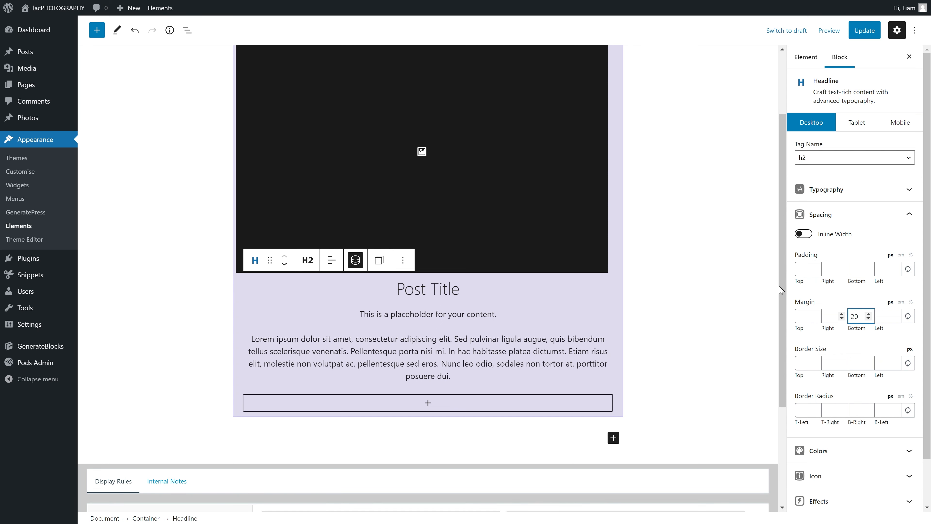
{"action": "left_click", "coordinate": [864, 30]}
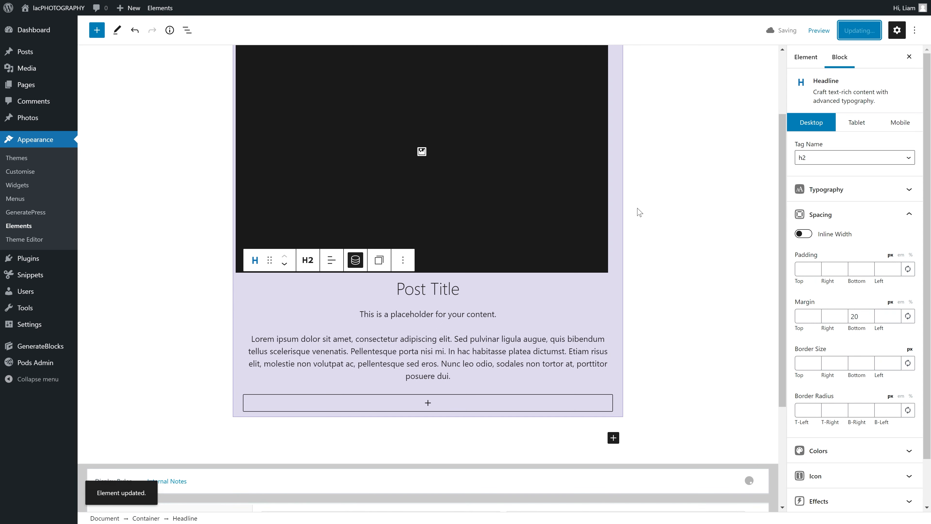
{"action": "left_click", "coordinate": [818, 30]}
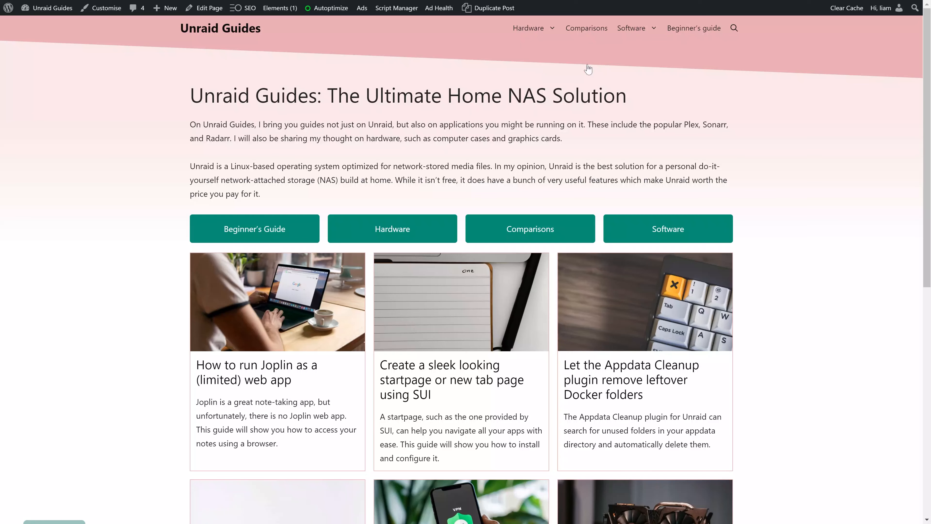
Step: Browse the Software category's shadowed article cards, then select the Gallery card's outer container
{"action": "left_click", "coordinate": [630, 28]}
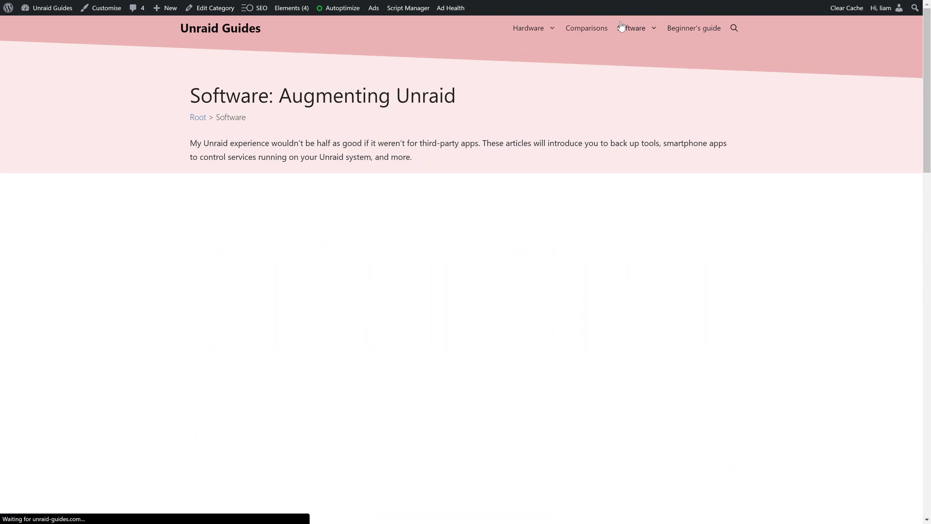
{"action": "scroll", "scroll_direction": "down", "scroll_amount": 3}
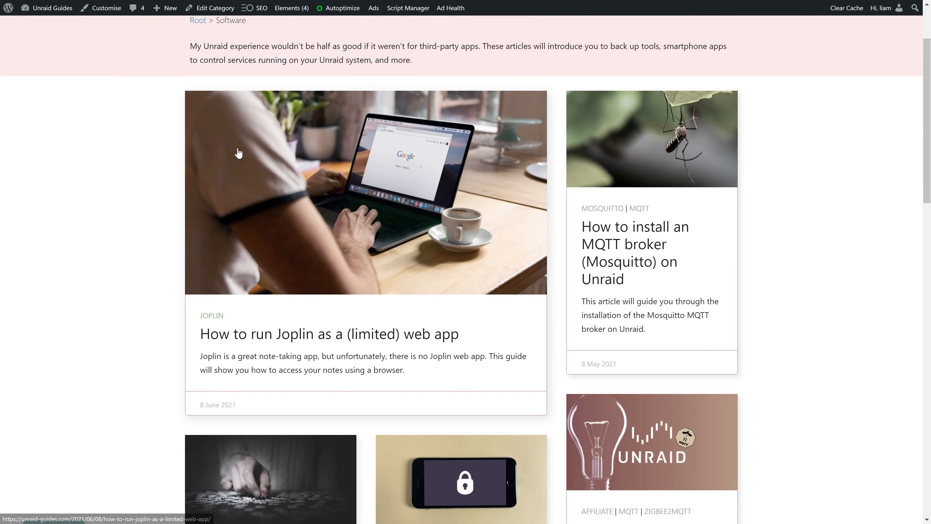
{"action": "mouse_move", "coordinate": [617, 137]}
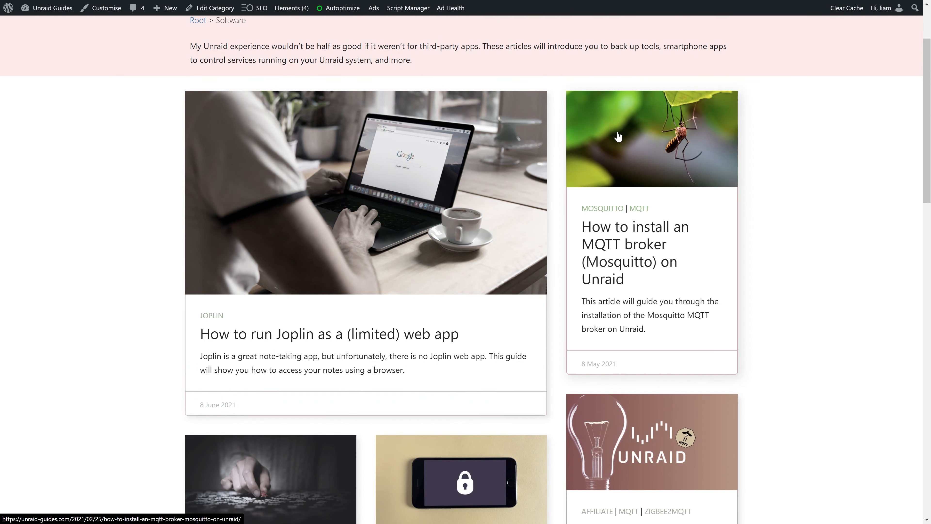
{"action": "scroll", "scroll_direction": "down", "scroll_amount": 3}
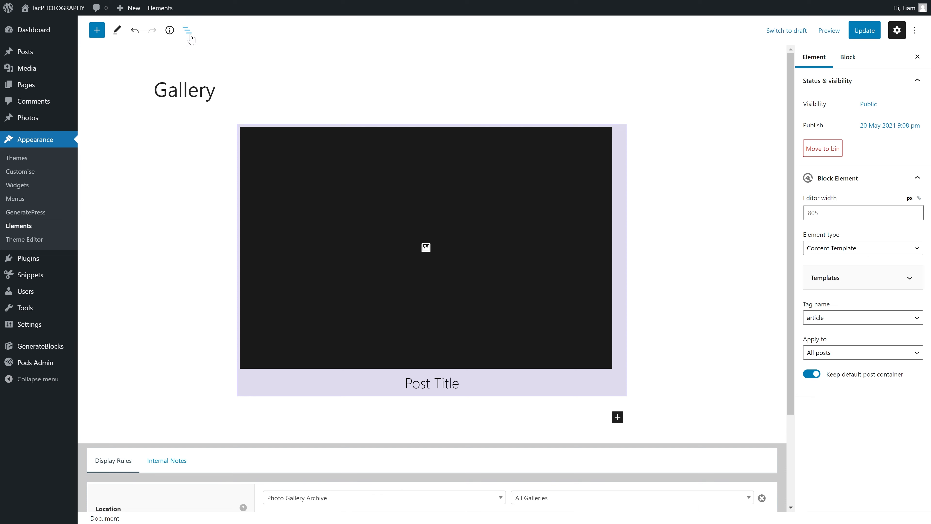
{"action": "left_click", "coordinate": [426, 262]}
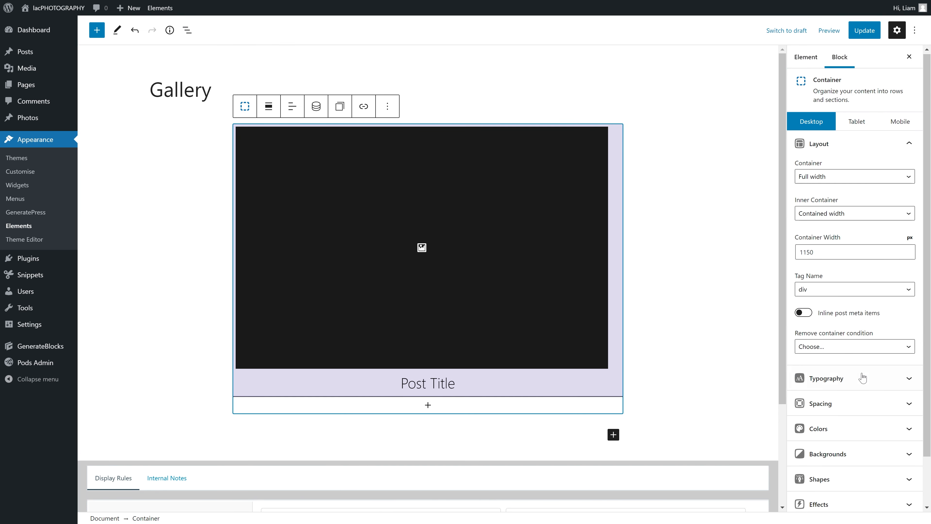
Step: Enable a box shadow with blur 6, spread 3, black at 0.16 opacity, and add a second shadow effect
{"action": "left_click", "coordinate": [818, 504]}
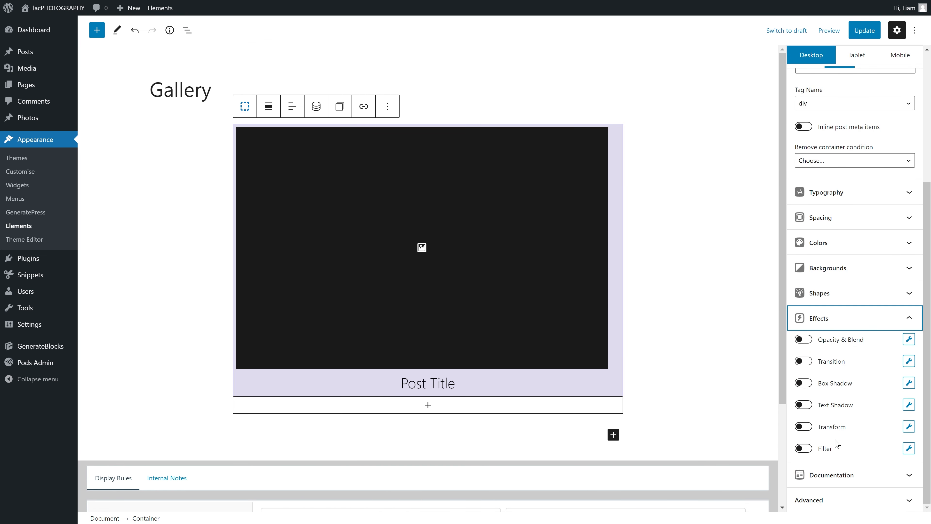
{"action": "left_click", "coordinate": [802, 383]}
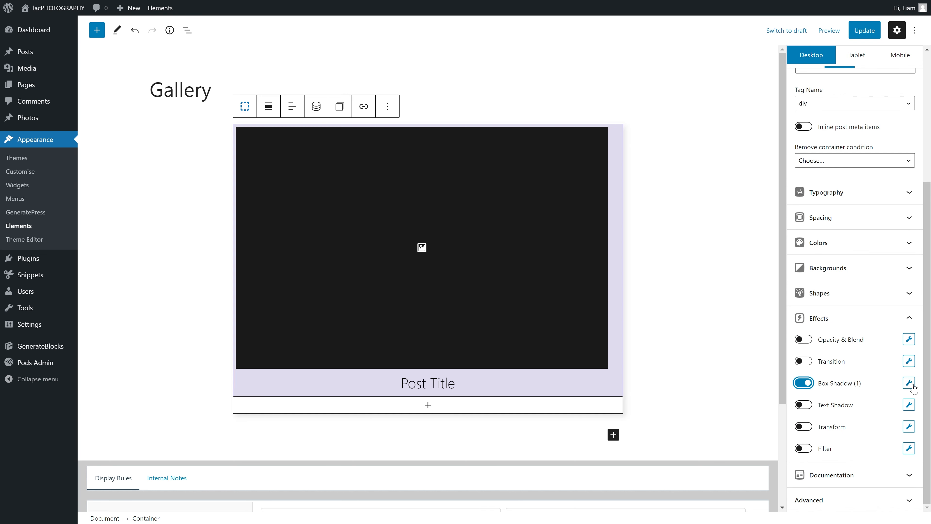
{"action": "left_click", "coordinate": [908, 383]}
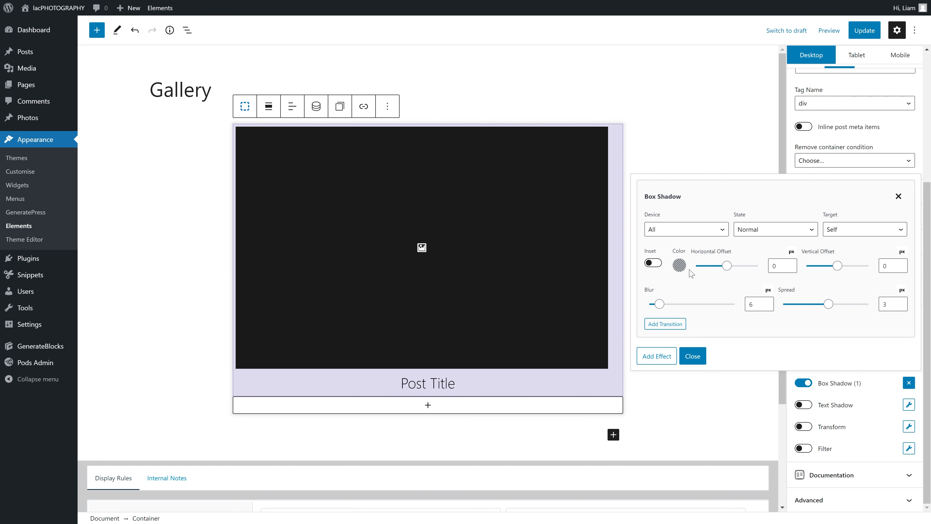
{"action": "left_click", "coordinate": [679, 265]}
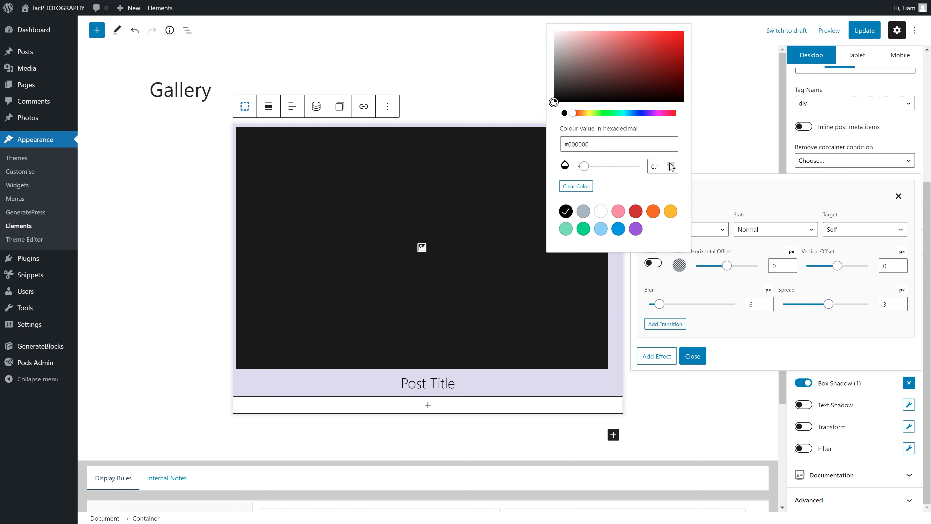
{"action": "left_click", "coordinate": [672, 163]}
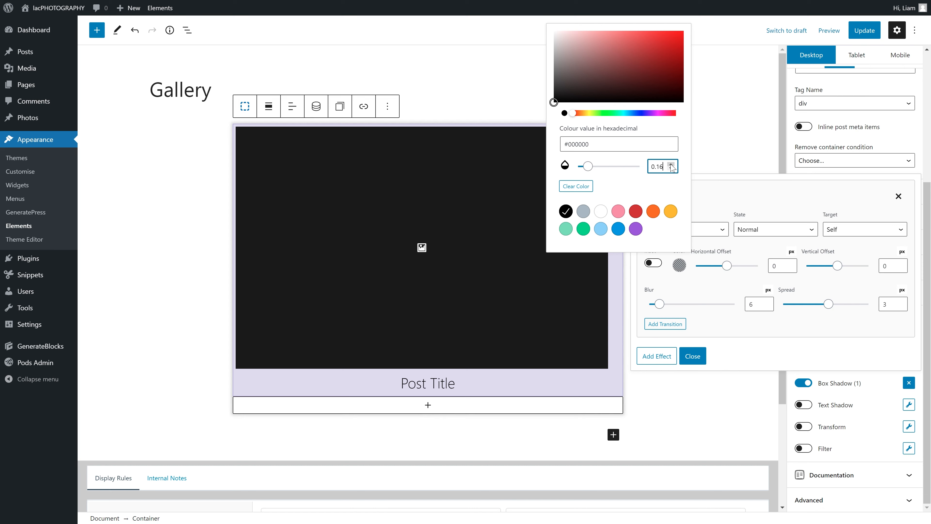
{"action": "left_click", "coordinate": [672, 164]}
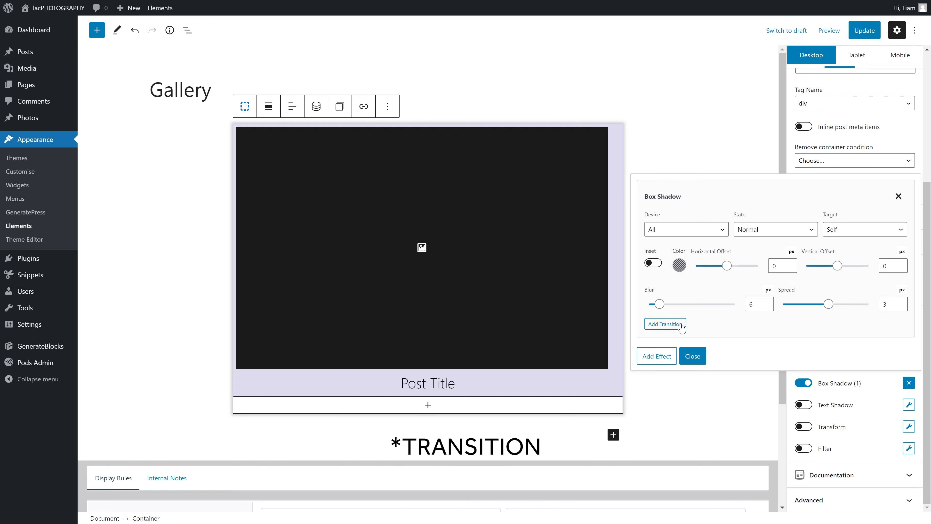
{"action": "mouse_move", "coordinate": [665, 325]}
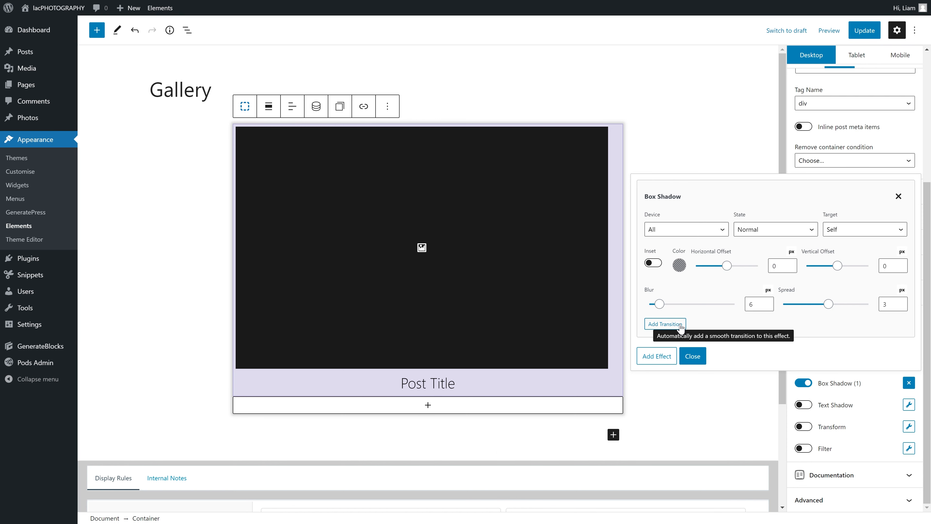
{"action": "left_click", "coordinate": [656, 355]}
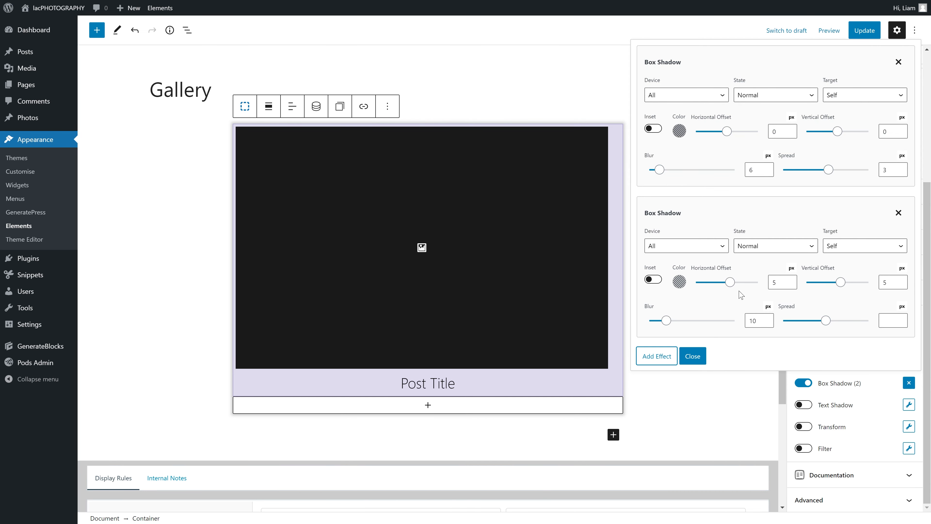
Step: Make the second shadow a Hover-state shadow with blur 12 and spread 3, offsets cleared
{"action": "left_click", "coordinate": [778, 283]}
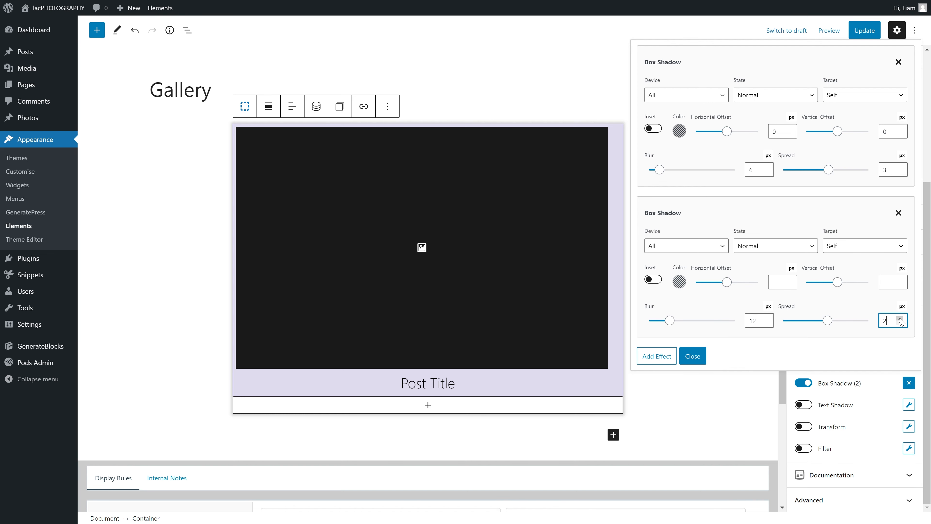
{"action": "left_click", "coordinate": [776, 246]}
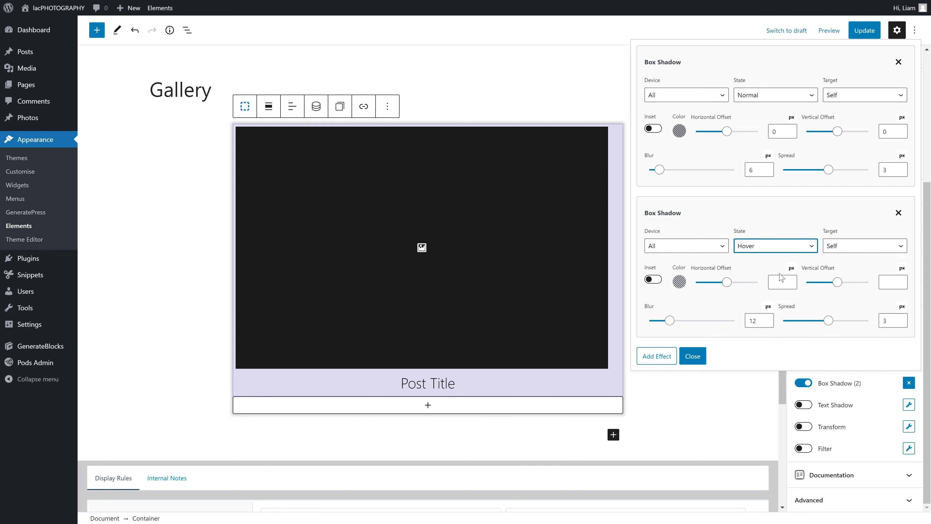
{"action": "mouse_move", "coordinate": [614, 297]}
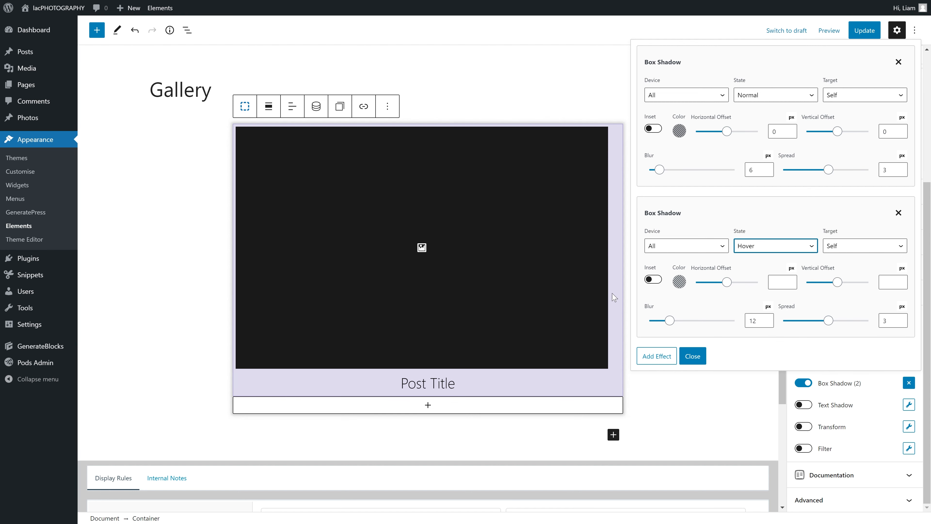
{"action": "mouse_move", "coordinate": [702, 170]}
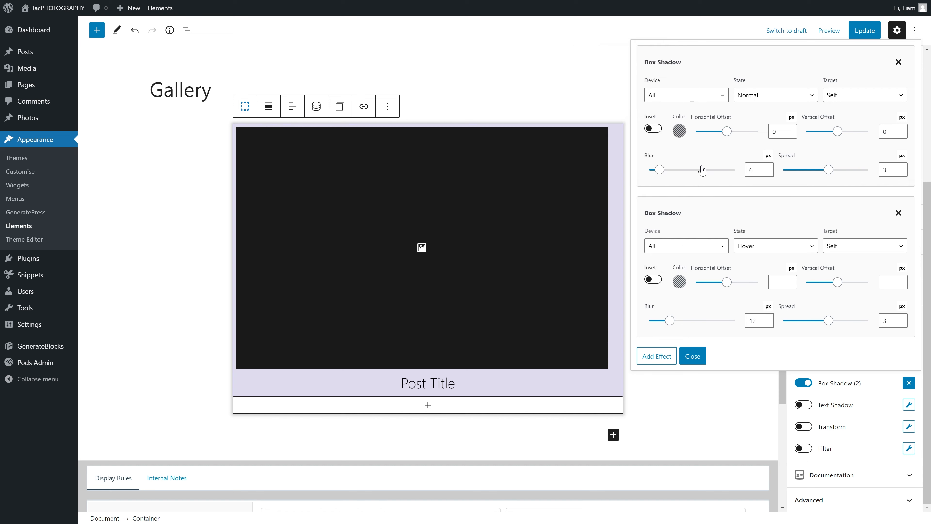
{"action": "left_click", "coordinate": [678, 130]}
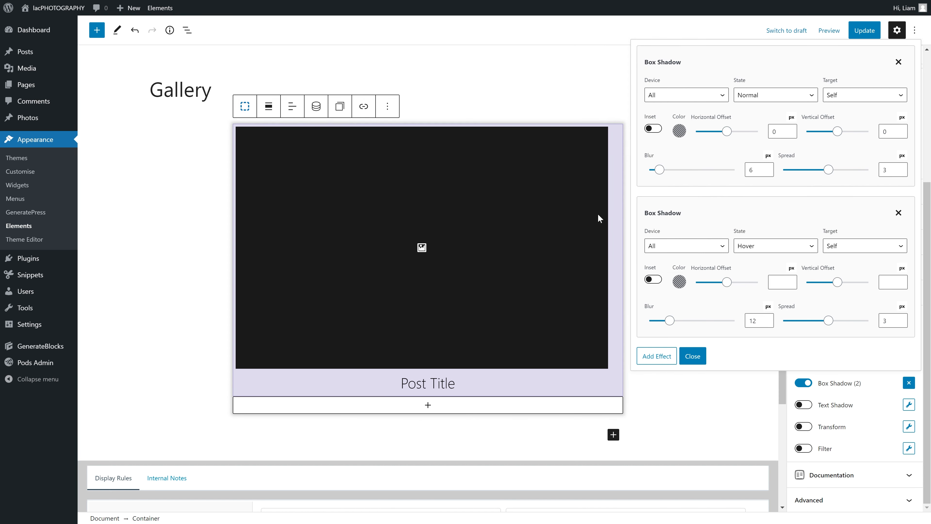
{"action": "mouse_move", "coordinate": [564, 235]}
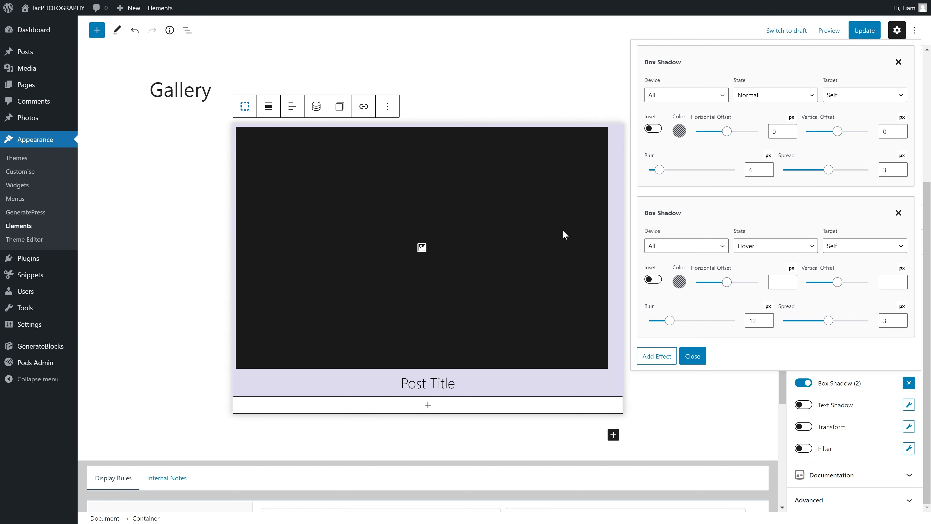
{"action": "mouse_move", "coordinate": [702, 333]}
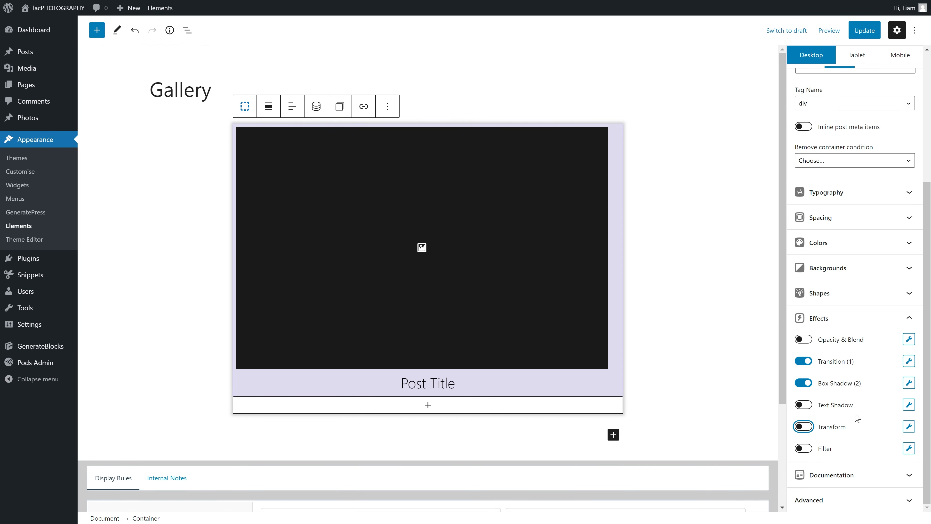
Step: Add a Scale transform on Hover with a value just above 1.0 to the Gallery card
{"action": "left_click", "coordinate": [804, 427]}
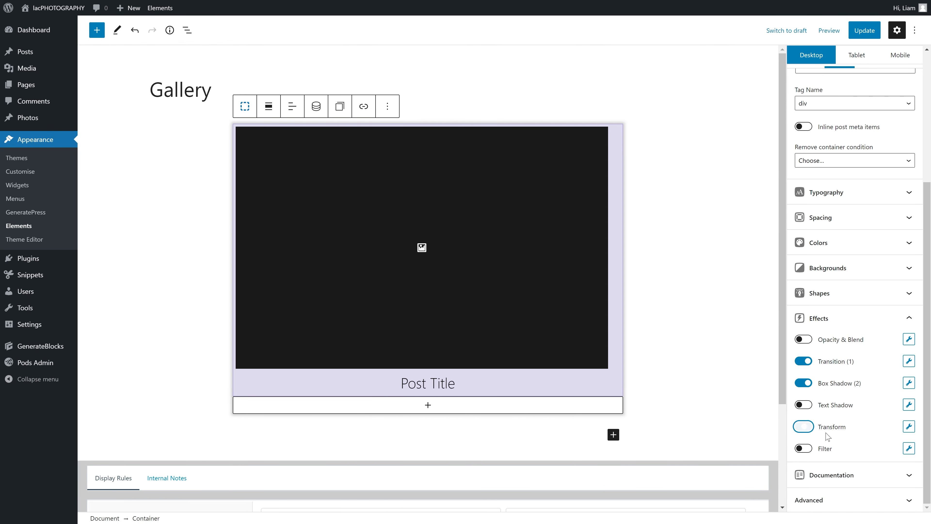
{"action": "left_click", "coordinate": [802, 426]}
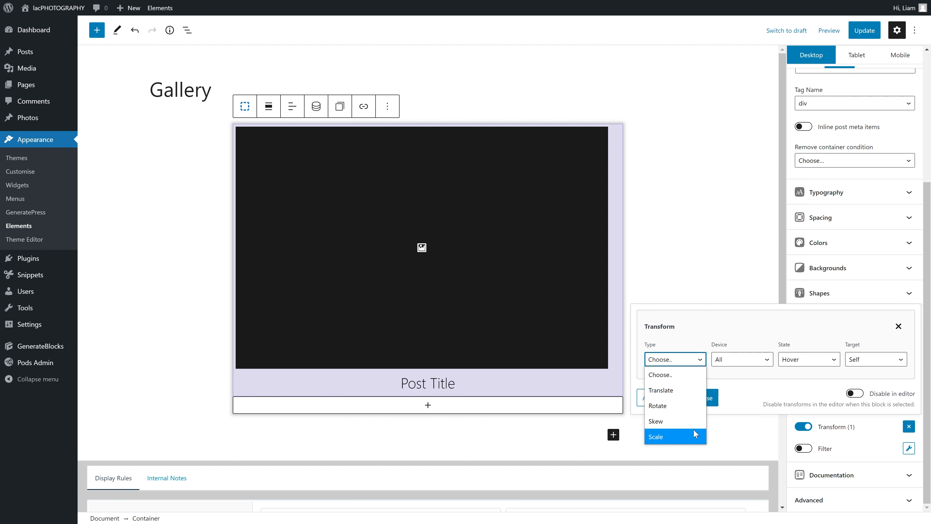
{"action": "left_click", "coordinate": [656, 436]}
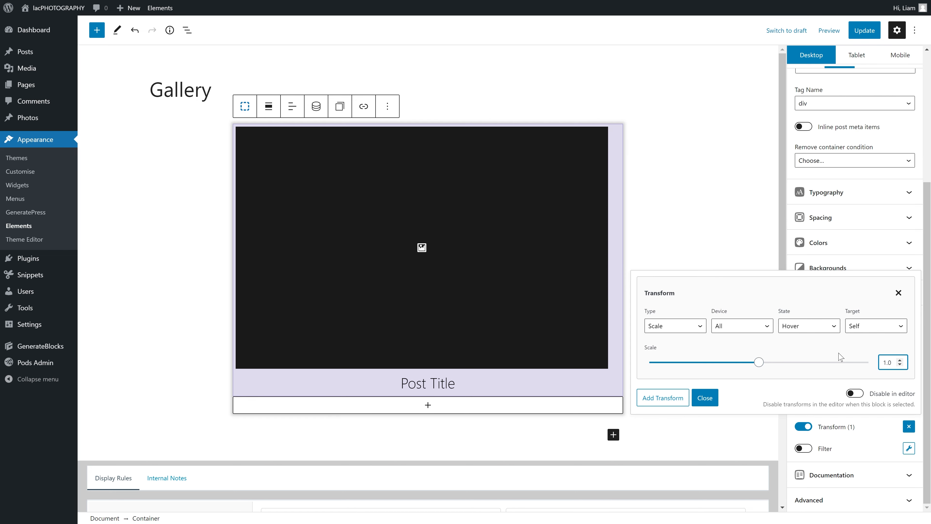
{"action": "left_click", "coordinate": [900, 359]}
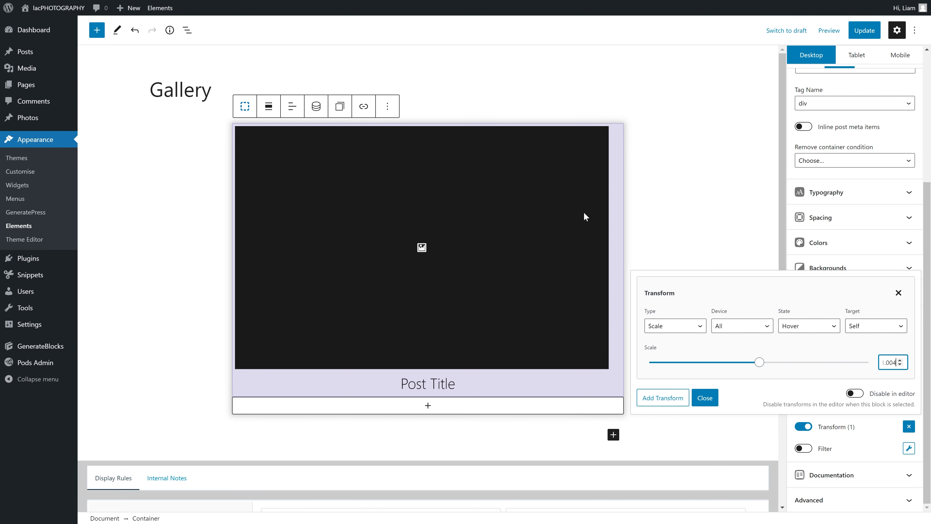
{"action": "left_click", "coordinate": [704, 397]}
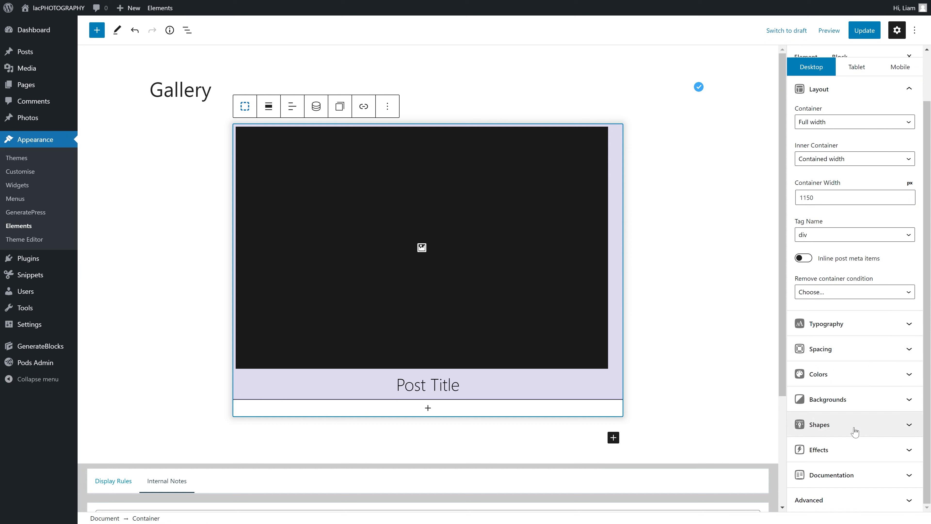
Step: Add an Angles shape divider to the card and place it at the Top
{"action": "left_click", "coordinate": [815, 438]}
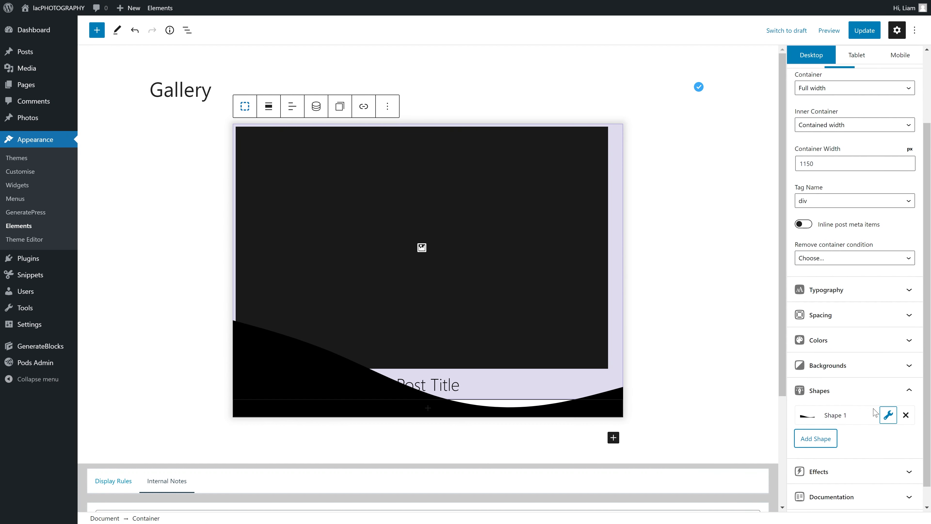
{"action": "left_click", "coordinate": [888, 414]}
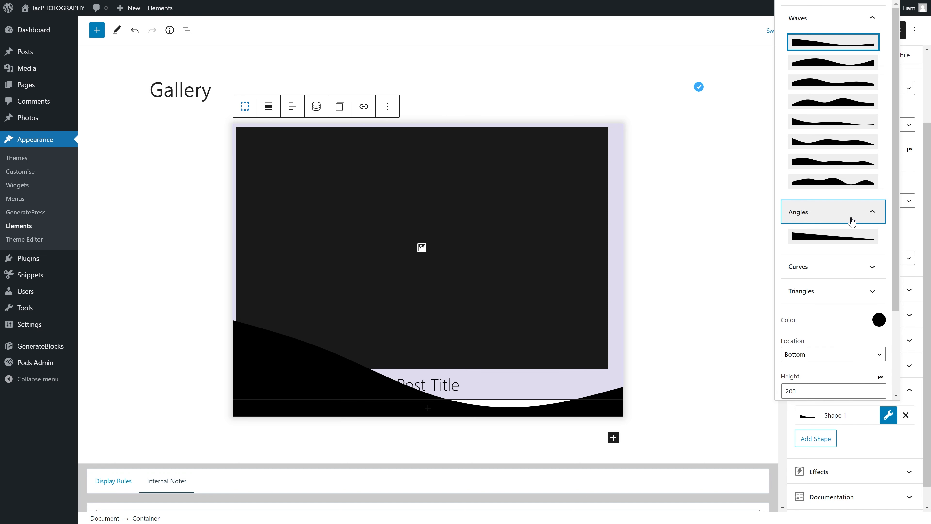
{"action": "left_click", "coordinate": [832, 235]}
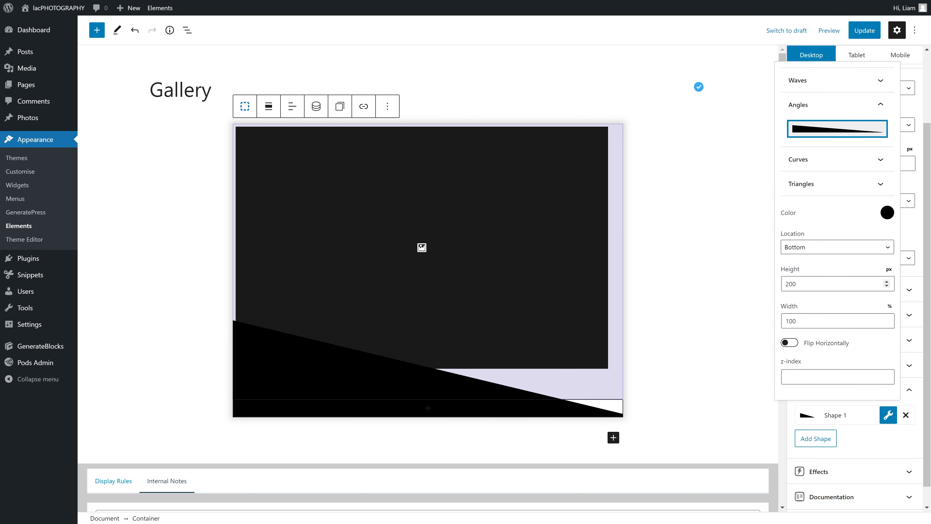
{"action": "left_click", "coordinate": [837, 246]}
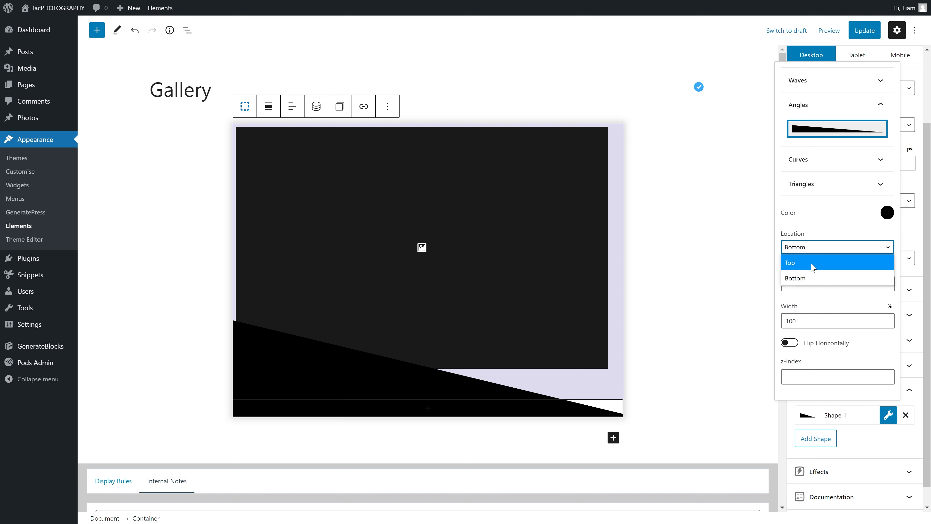
{"action": "left_click", "coordinate": [790, 262]}
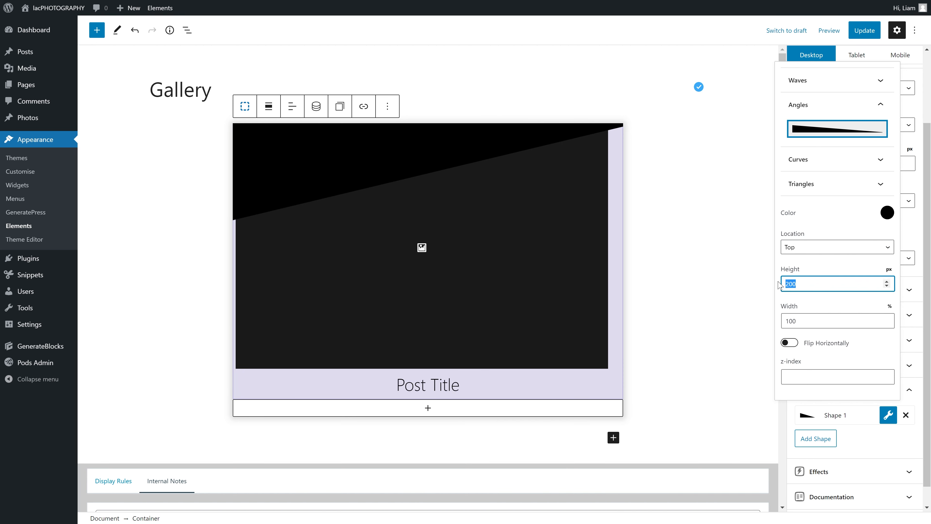
Step: Set the divider height to 30 and colour it light purple
{"action": "type", "text": "50"}
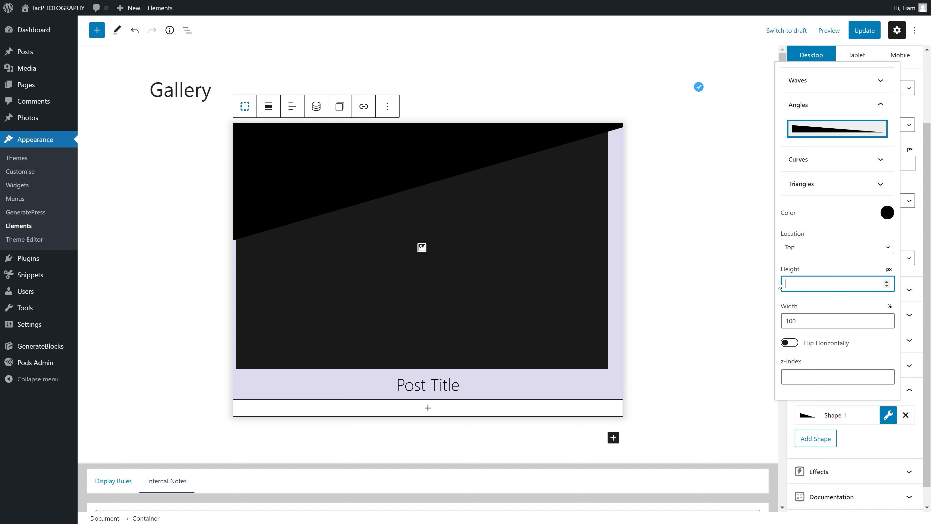
{"action": "type", "text": "30"}
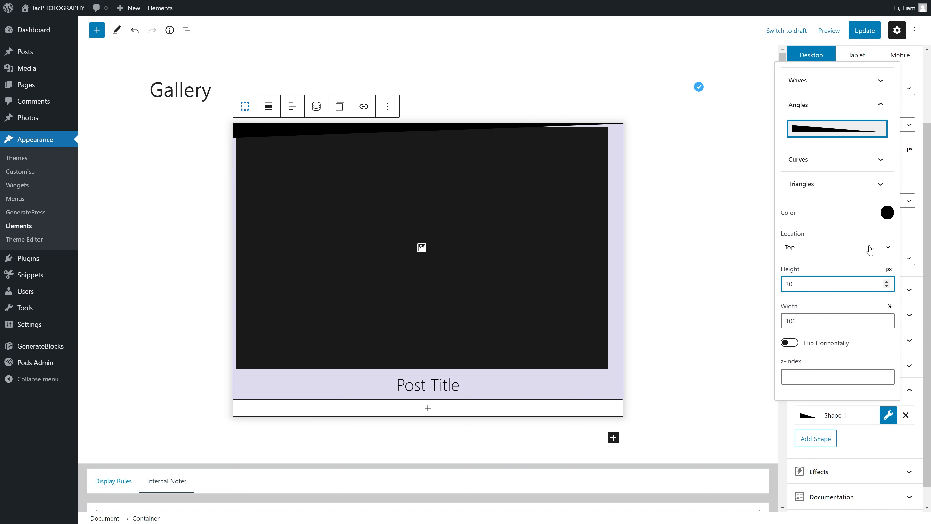
{"action": "left_click", "coordinate": [887, 212]}
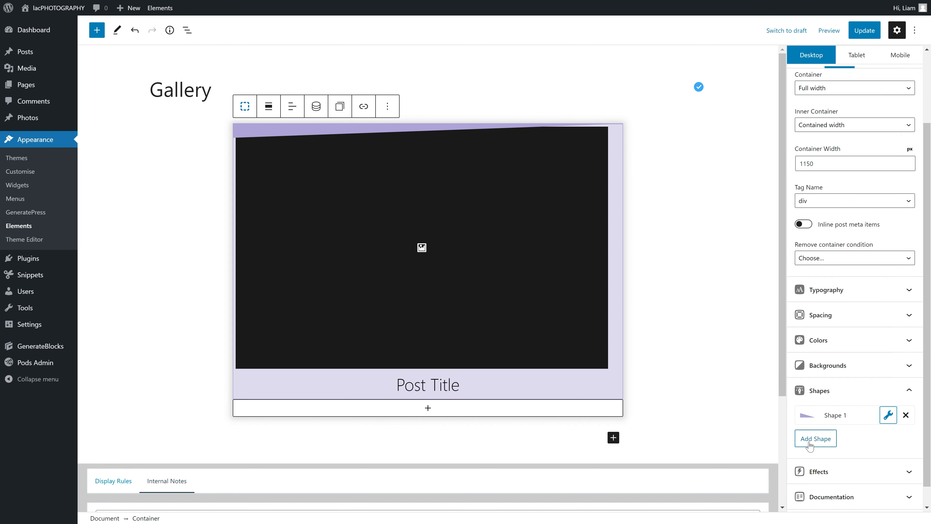
Step: Add a second Angles shape at the Top, black, and adjust its height
{"action": "left_click", "coordinate": [816, 438]}
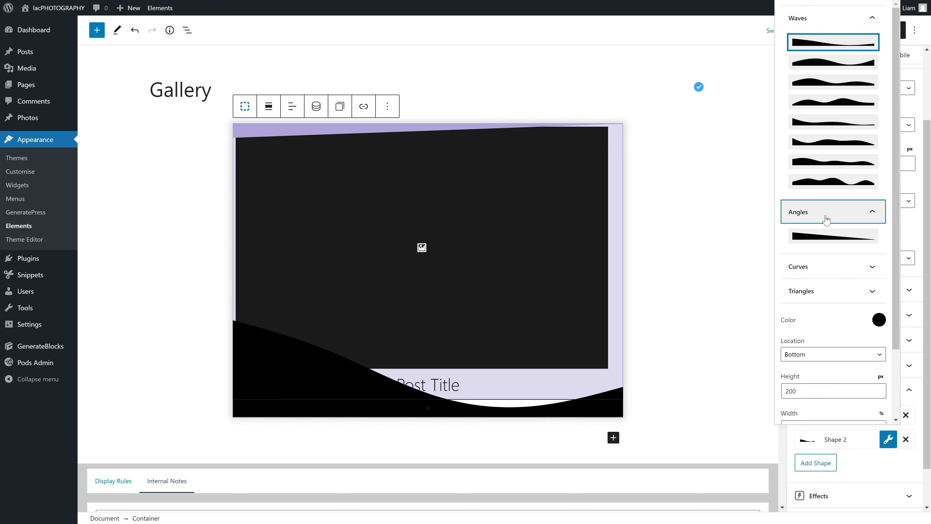
{"action": "left_click", "coordinate": [833, 236]}
{"action": "type", "text": "35"}
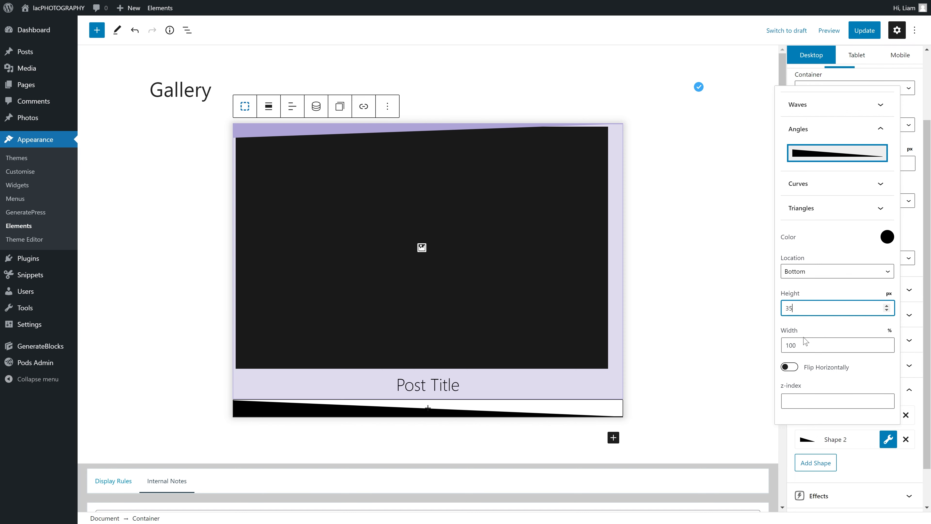
{"action": "left_click", "coordinate": [837, 272]}
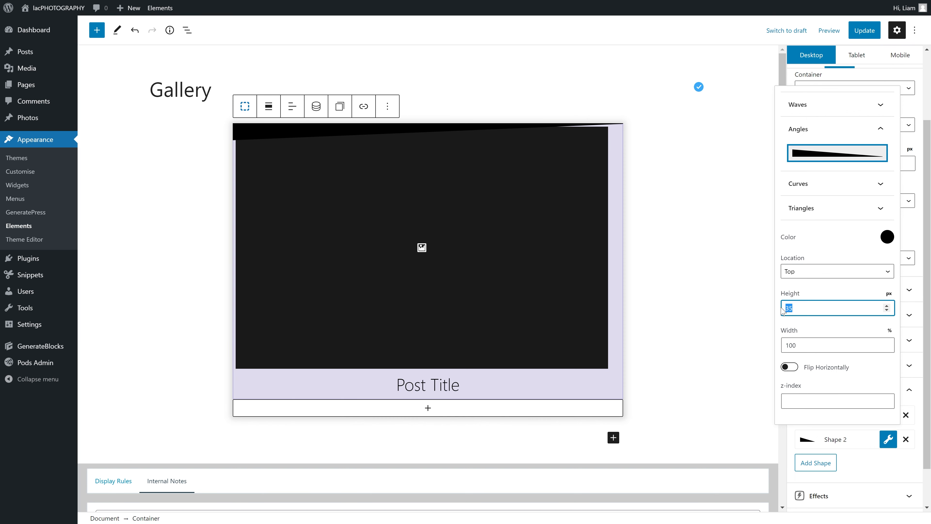
{"action": "left_click", "coordinate": [887, 236]}
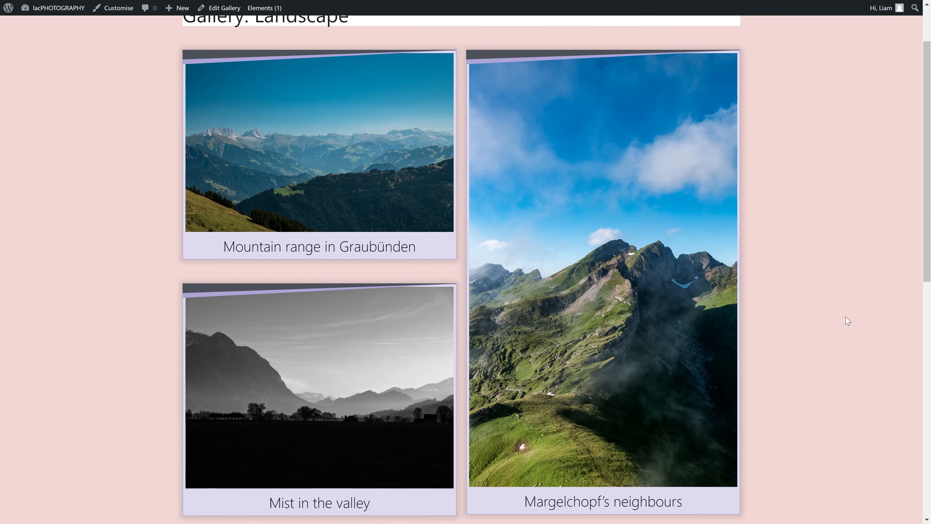
{"action": "scroll", "scroll_direction": "down", "scroll_amount": 3}
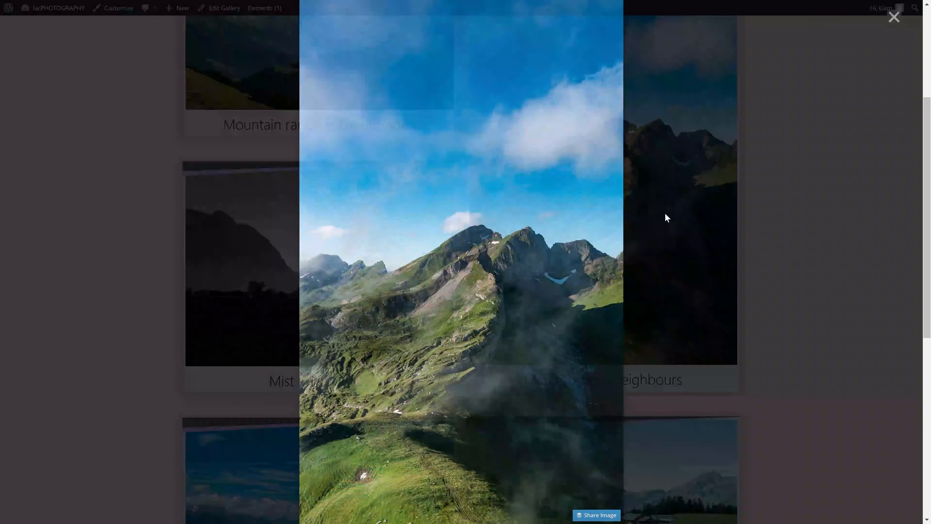
{"action": "left_click", "coordinate": [894, 17]}
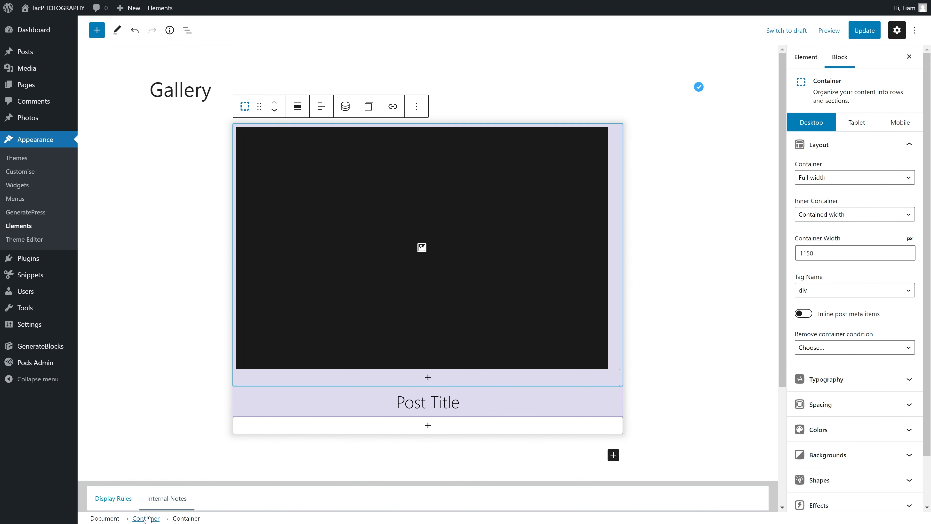
Step: Copy the card container and create a new block element holding it
{"action": "key", "text": "ctrl+c"}
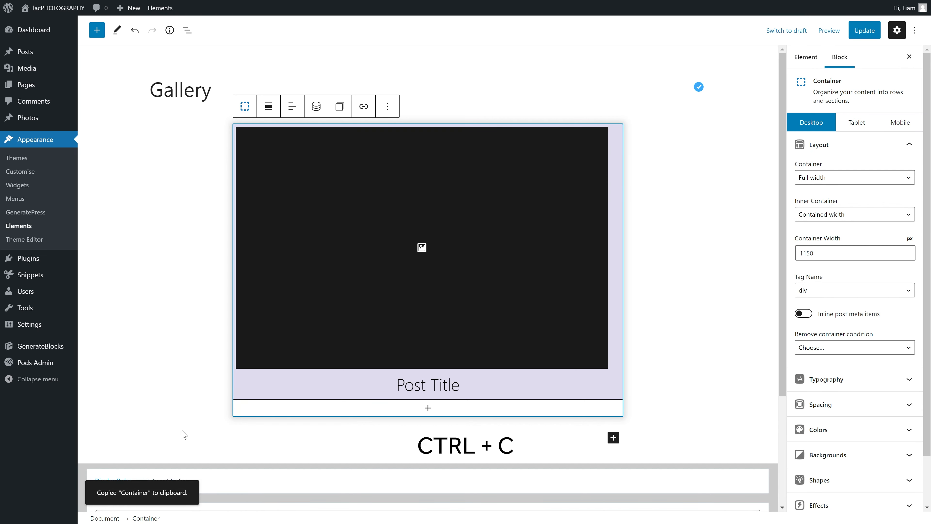
{"action": "mouse_move", "coordinate": [19, 226]}
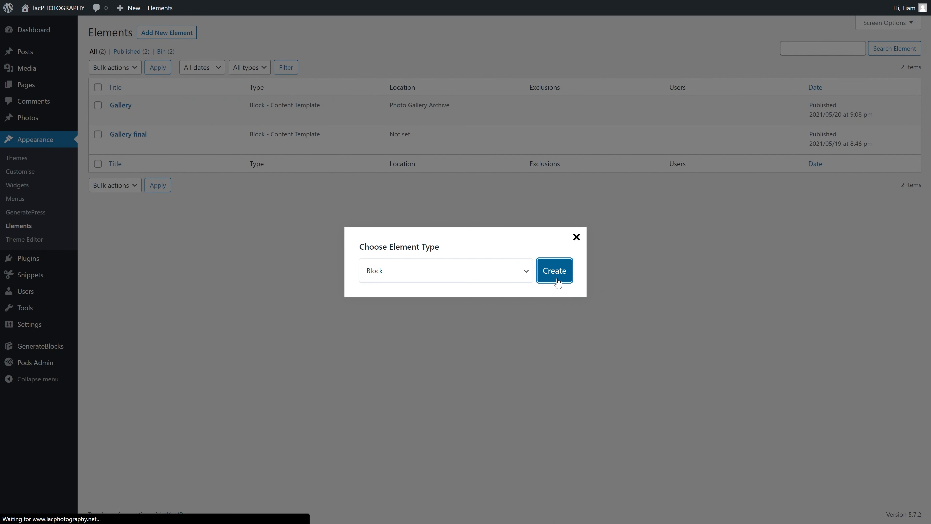
{"action": "left_click", "coordinate": [553, 271]}
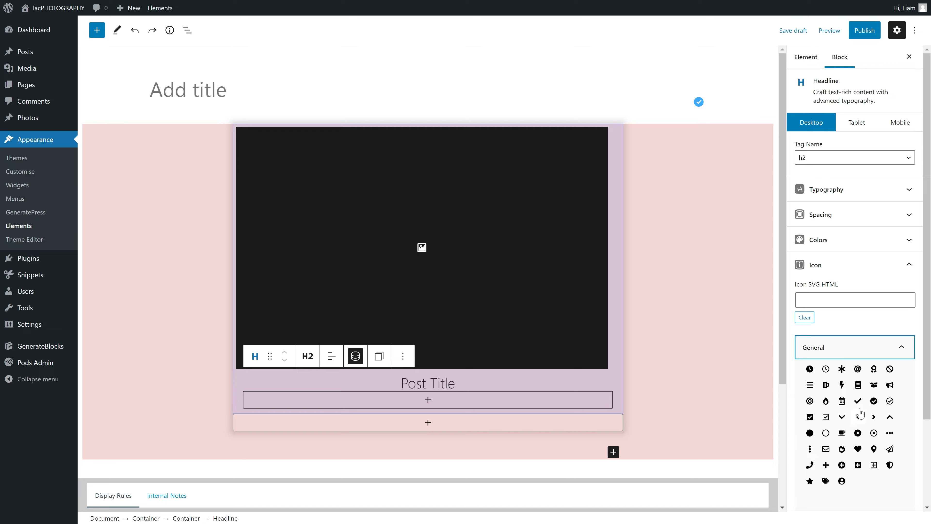
Step: Give the Post Title headline a cup icon from the General set and centre it
{"action": "left_click", "coordinate": [842, 433]}
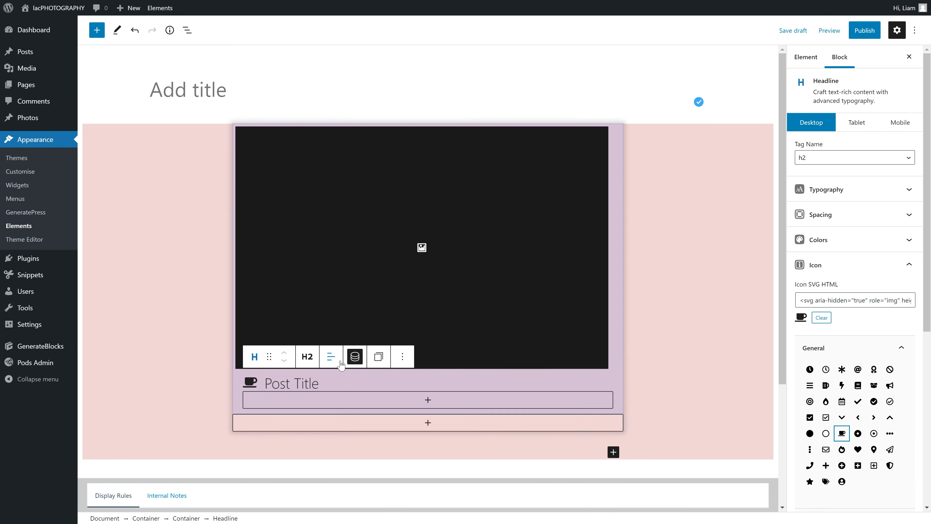
{"action": "left_click", "coordinate": [330, 357]}
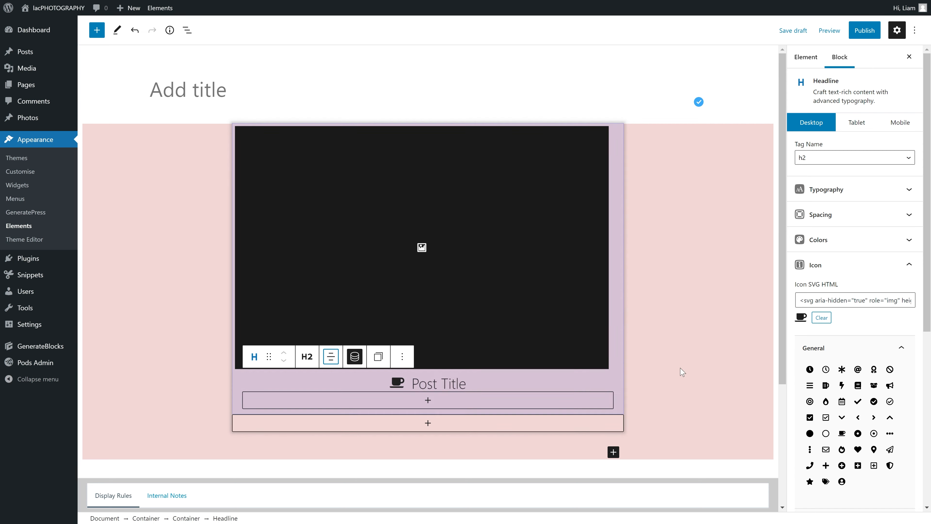
{"action": "scroll", "scroll_direction": "down", "scroll_amount": 3}
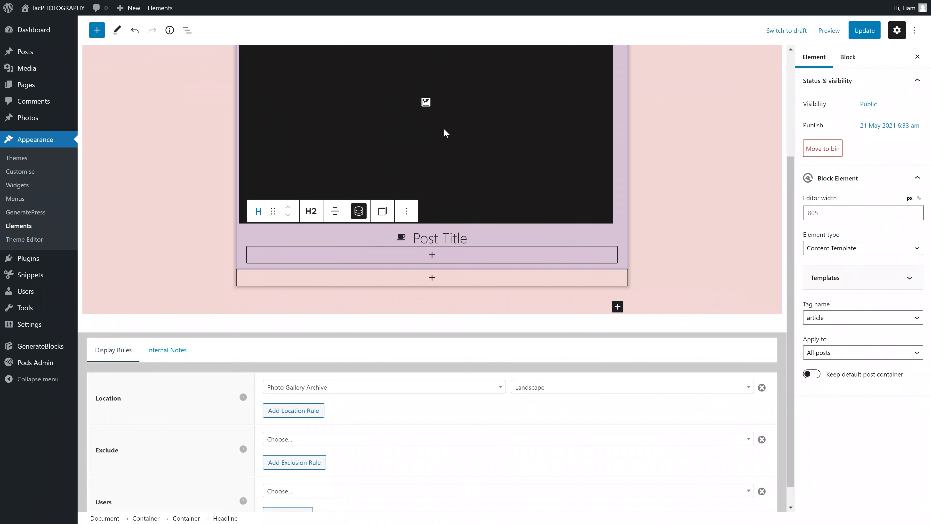
Step: Apply the element to Posts with term, using the gallery taxonomy
{"action": "left_click", "coordinate": [861, 352]}
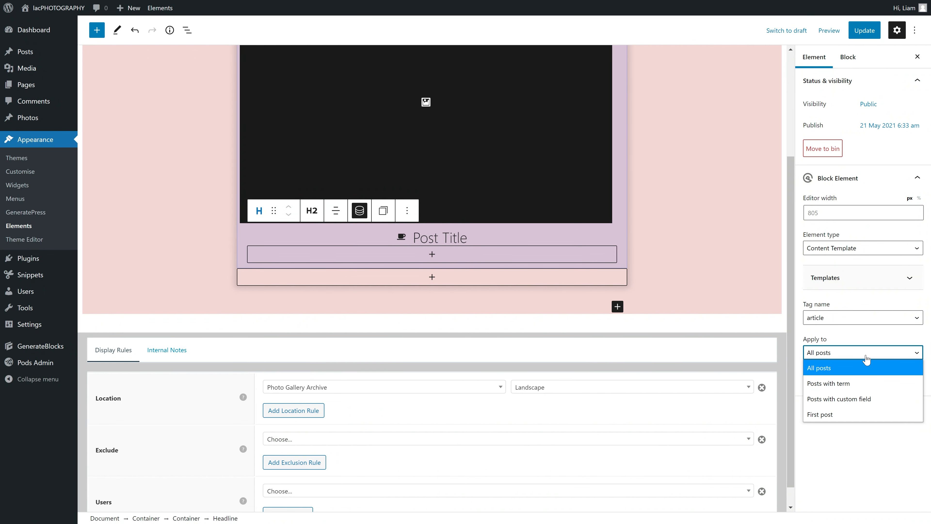
{"action": "left_click", "coordinate": [830, 383]}
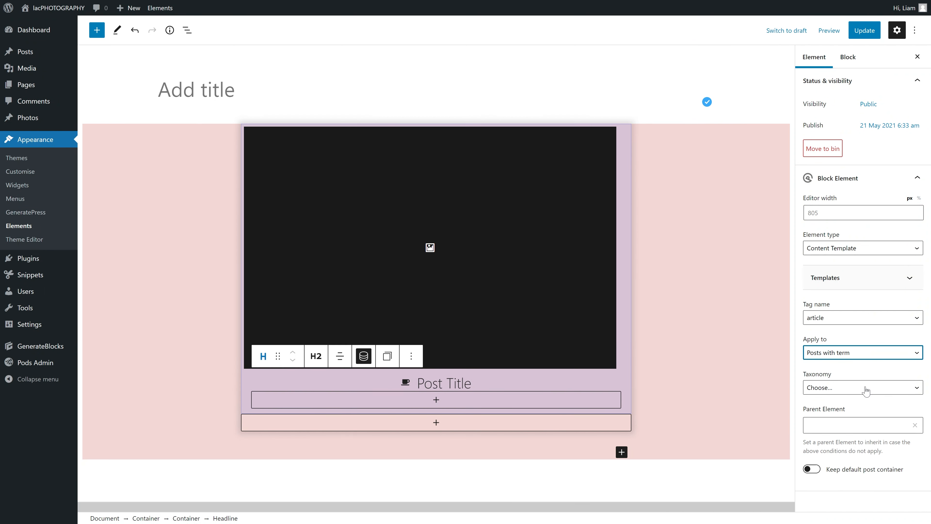
{"action": "left_click", "coordinate": [863, 387]}
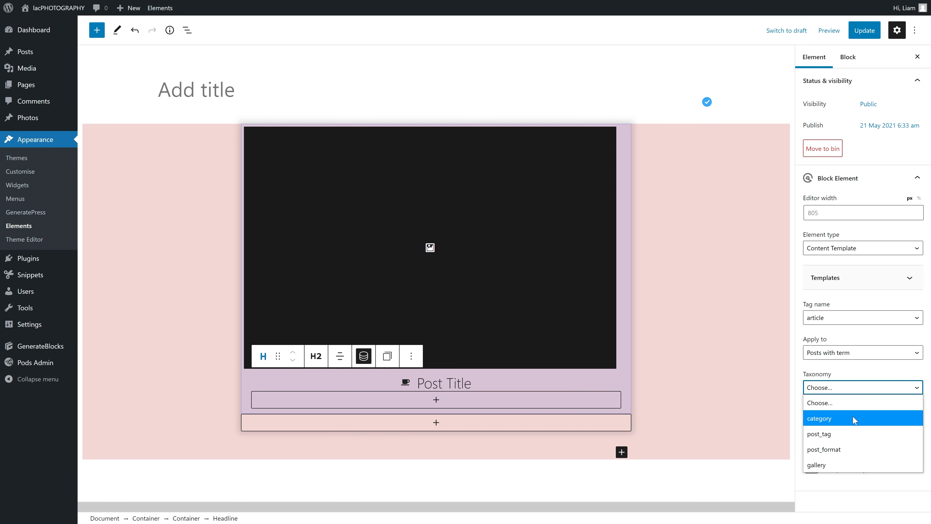
{"action": "left_click", "coordinate": [816, 465]}
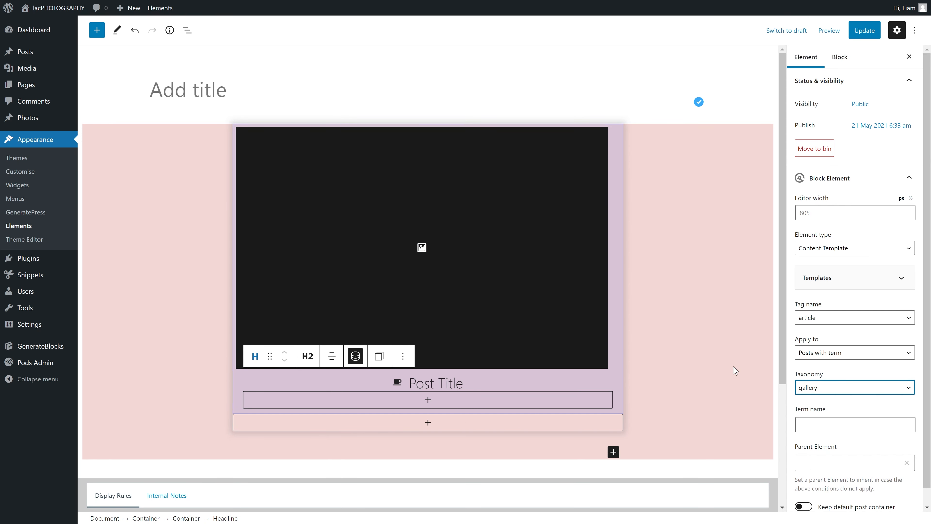
Step: Set the term name to landscape and the parent element to Gallery
{"action": "scroll", "scroll_direction": "down", "scroll_amount": 3}
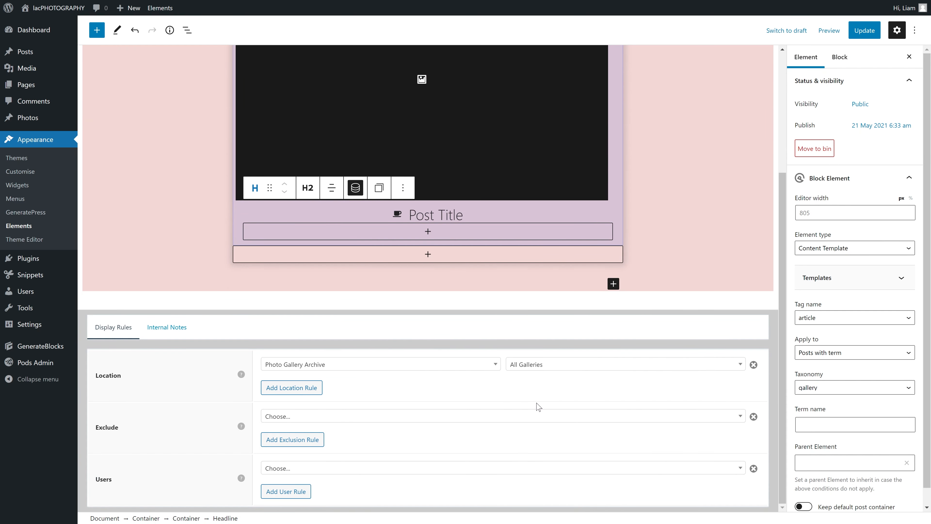
{"action": "type", "text": "landsc"}
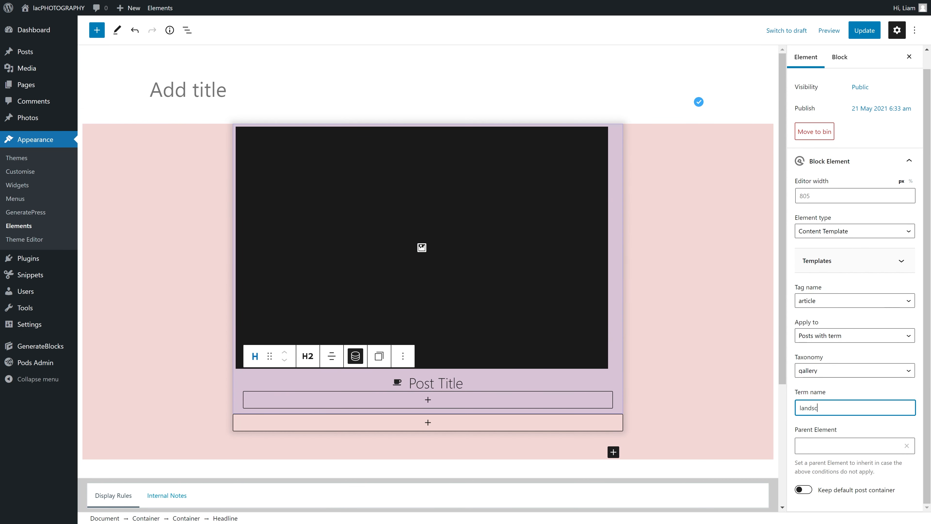
{"action": "left_click", "coordinate": [854, 445]}
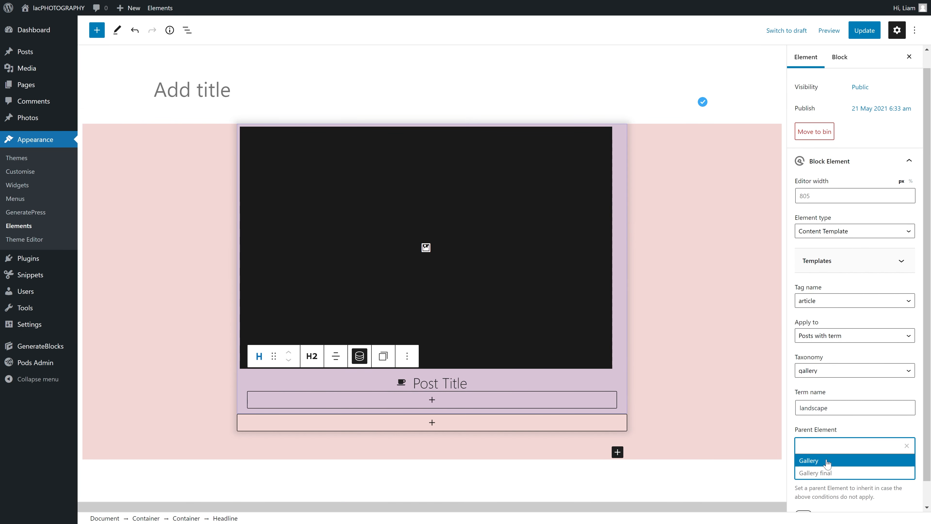
{"action": "left_click", "coordinate": [807, 461]}
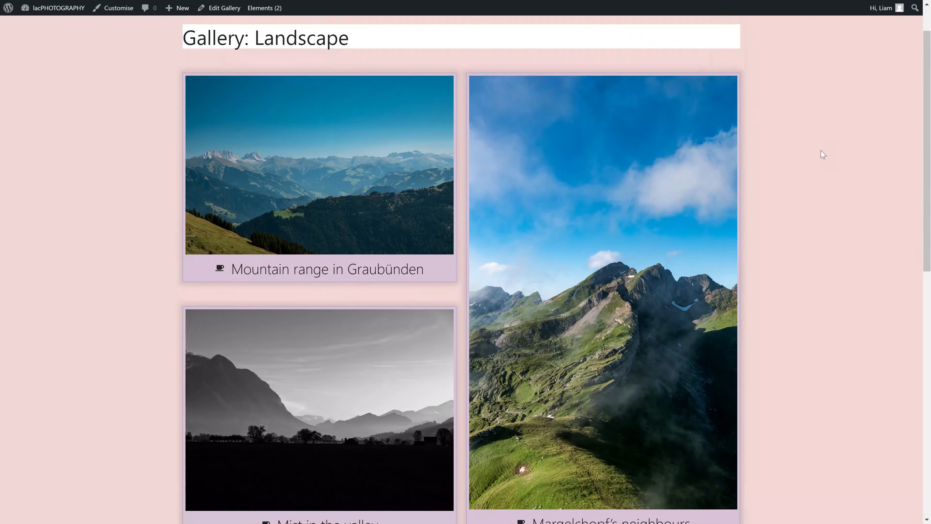
Step: Compare the Landscape and Black and White gallery archives on the front end
{"action": "scroll", "scroll_direction": "down", "scroll_amount": 3}
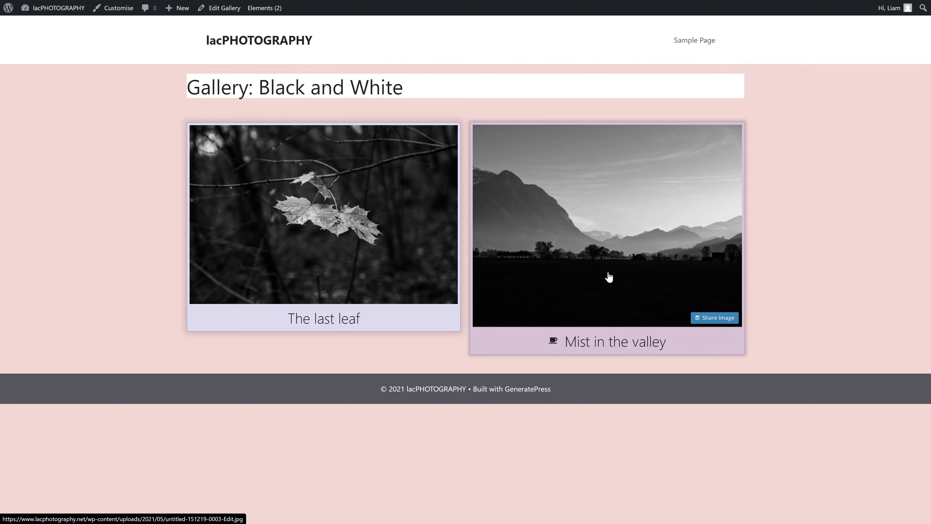
{"action": "double_click", "coordinate": [615, 341]}
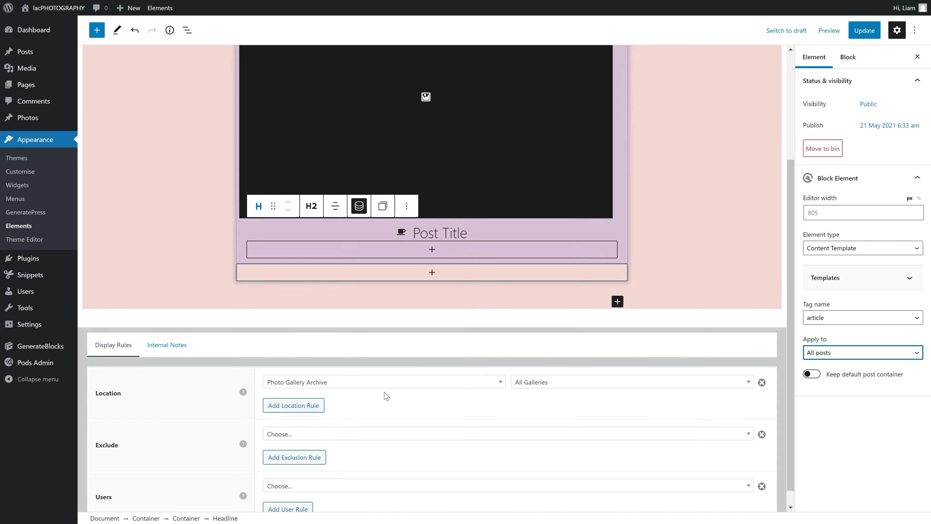
Step: Update the landscape template and open the Gallery element for editing
{"action": "scroll", "scroll_direction": "up", "scroll_amount": 3}
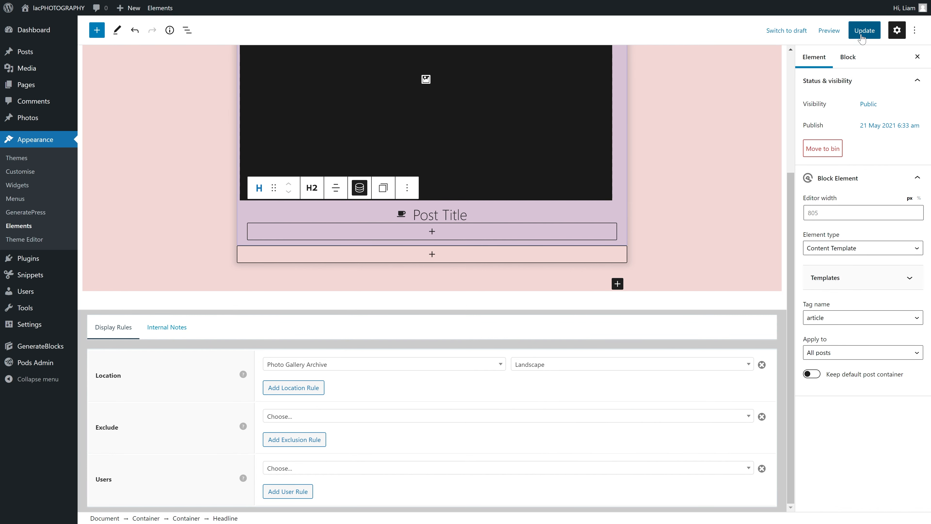
{"action": "left_click", "coordinate": [864, 30]}
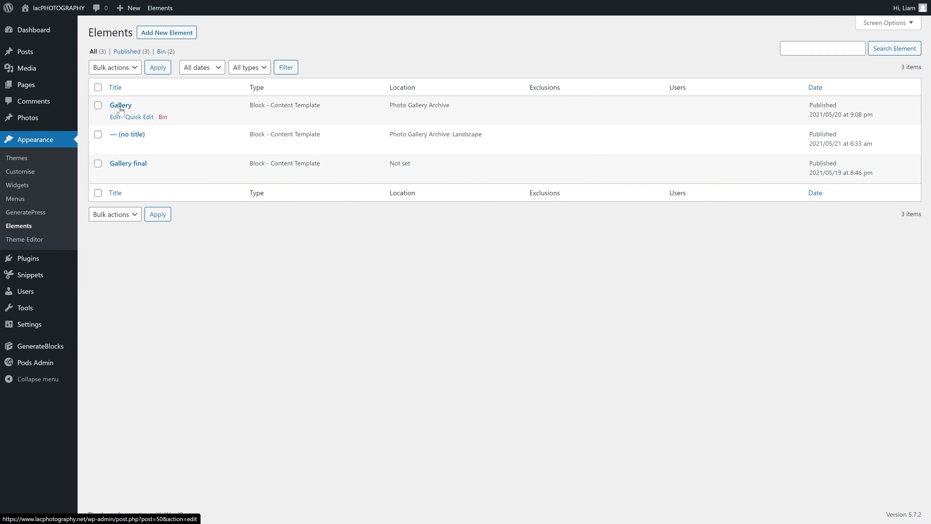
{"action": "left_click", "coordinate": [119, 105]}
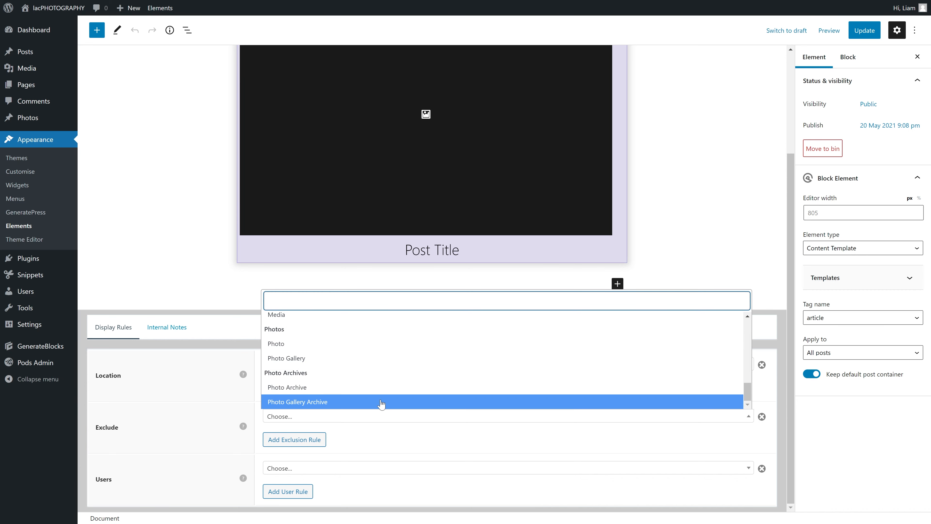
Step: Add an exclusion rule for Photo Gallery Archive > Landscape
{"action": "left_click", "coordinate": [299, 402]}
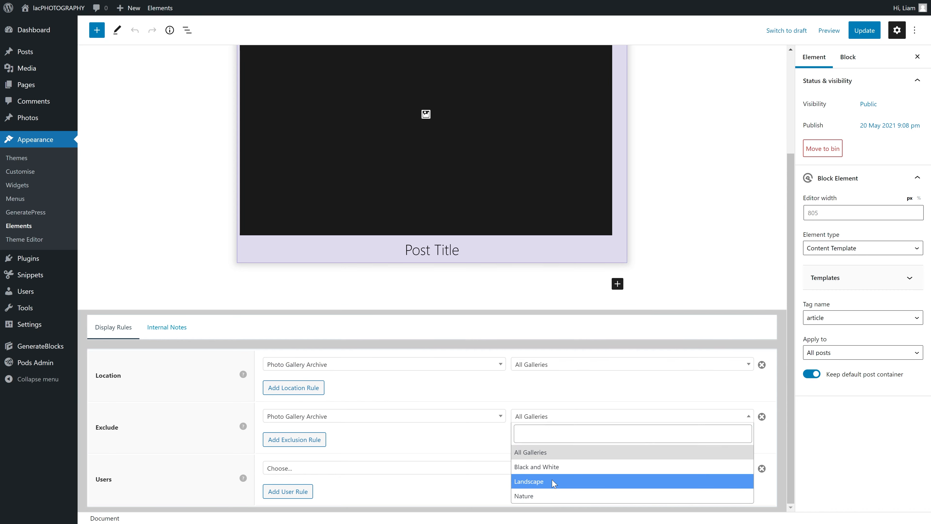
{"action": "left_click", "coordinate": [529, 481]}
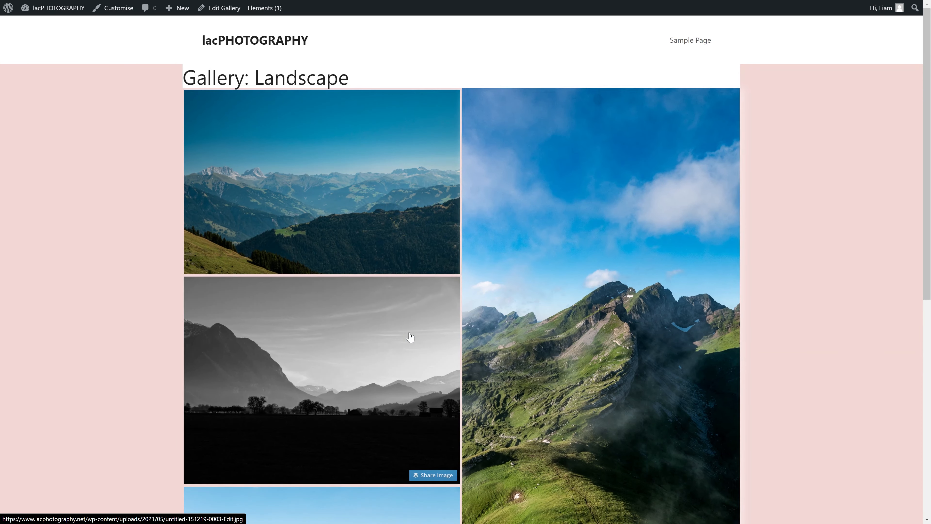
Step: Scroll through the Landscape gallery's masonry layout, then open the Customizer
{"action": "scroll", "scroll_direction": "down", "scroll_amount": 3}
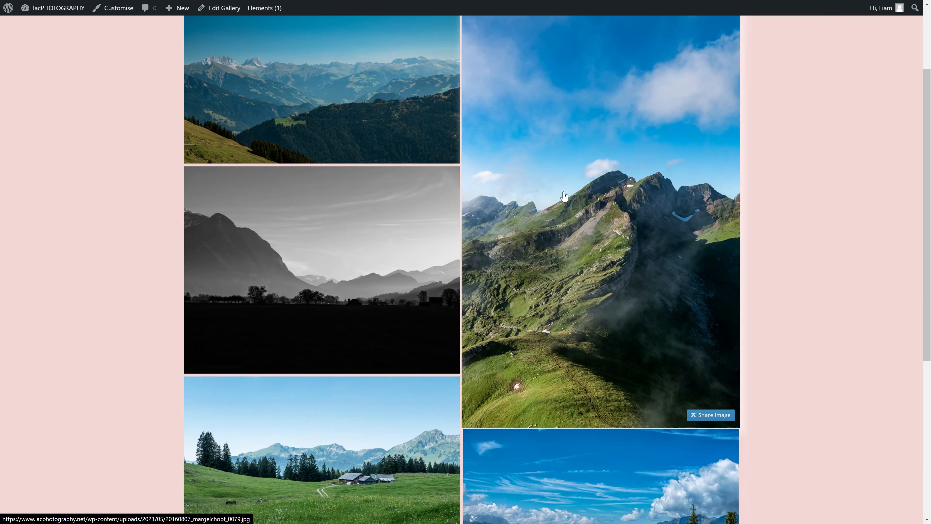
{"action": "scroll", "scroll_direction": "down", "scroll_amount": 3}
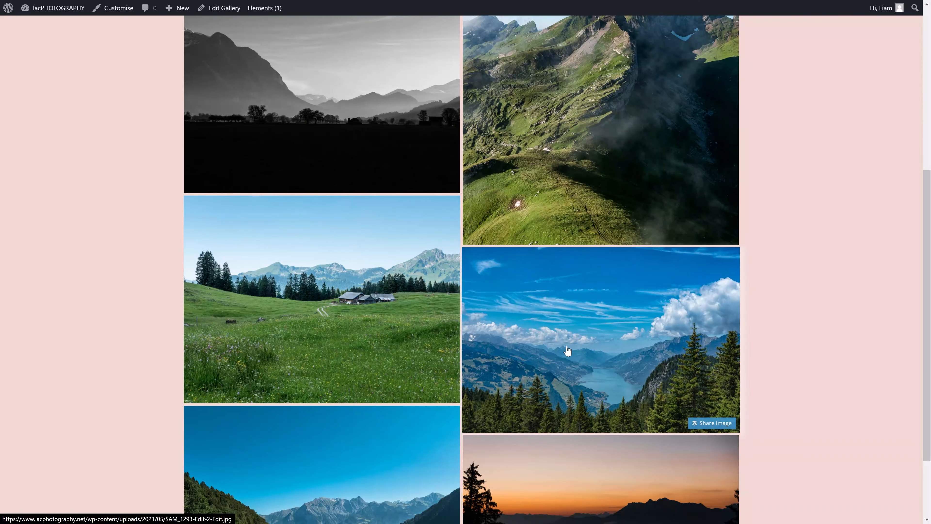
{"action": "mouse_move", "coordinate": [318, 300]}
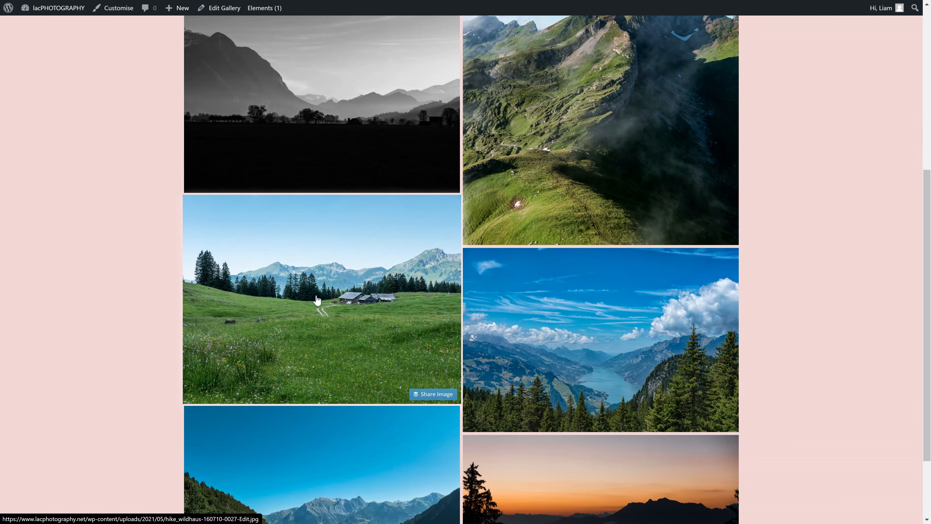
{"action": "scroll", "scroll_direction": "down", "scroll_amount": 3}
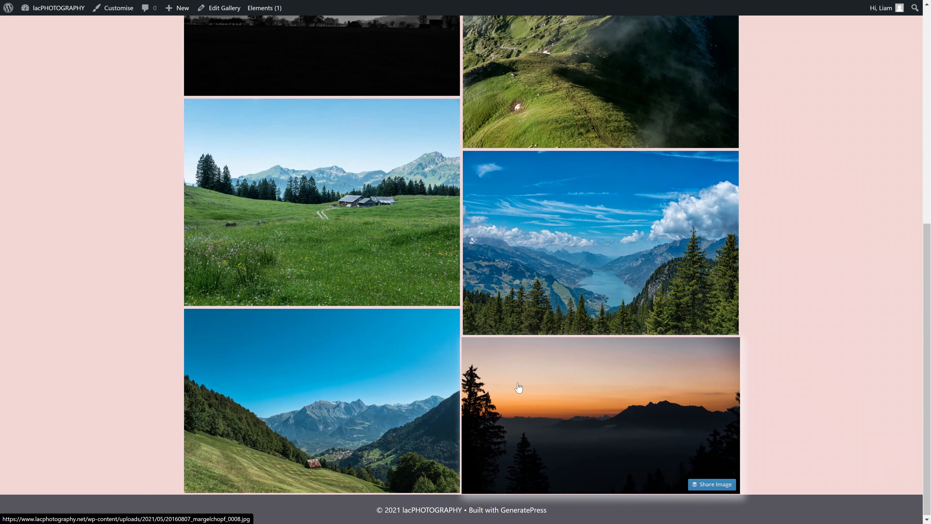
{"action": "left_click", "coordinate": [118, 8]}
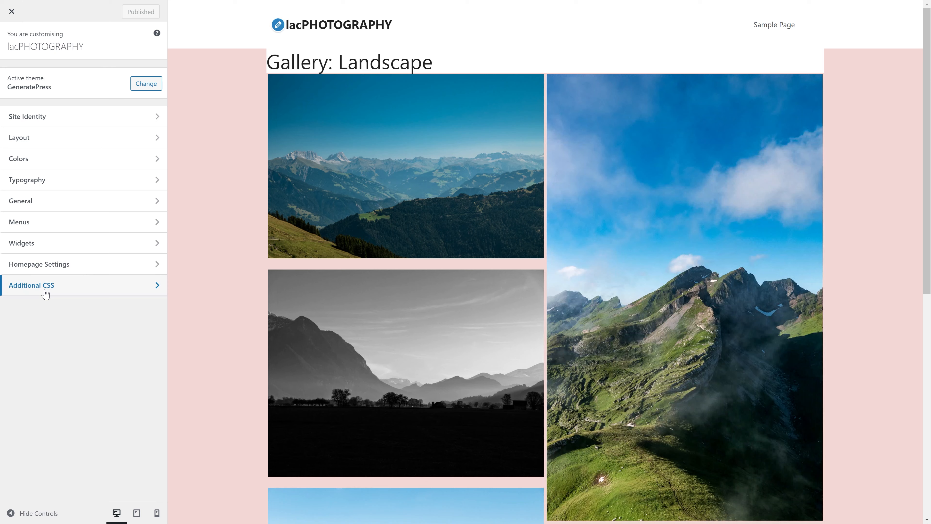
Step: Publish .wp-block-image { margin-bottom: 0px; } in Additional CSS and return to the site
{"action": "left_click", "coordinate": [31, 285]}
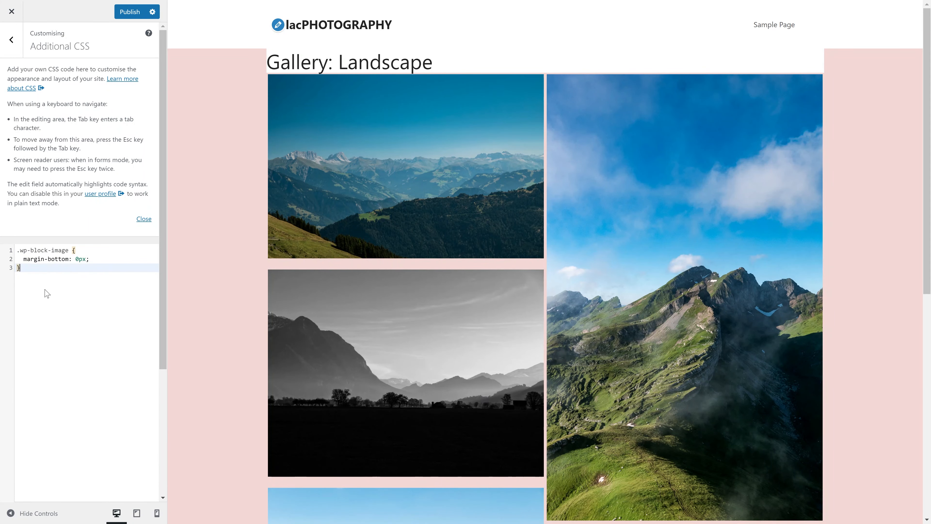
{"action": "left_click", "coordinate": [130, 11]}
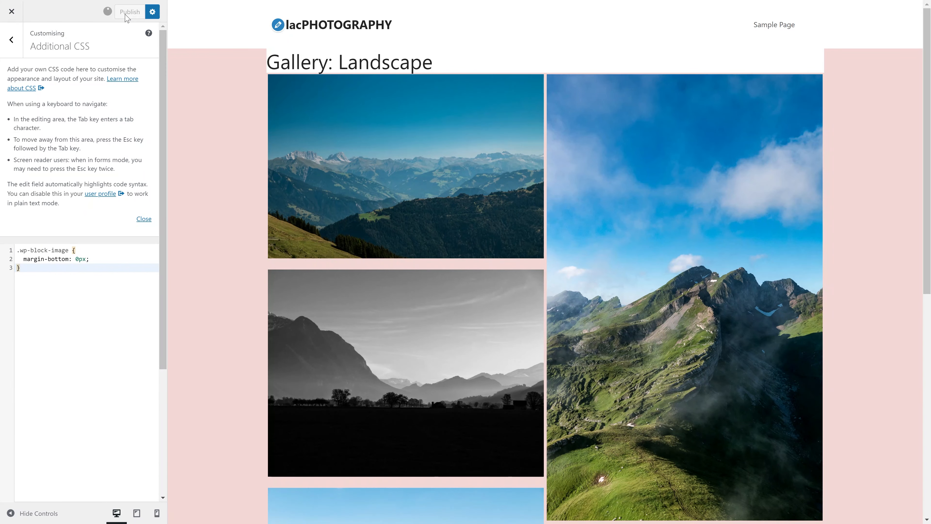
{"action": "left_click", "coordinate": [10, 11]}
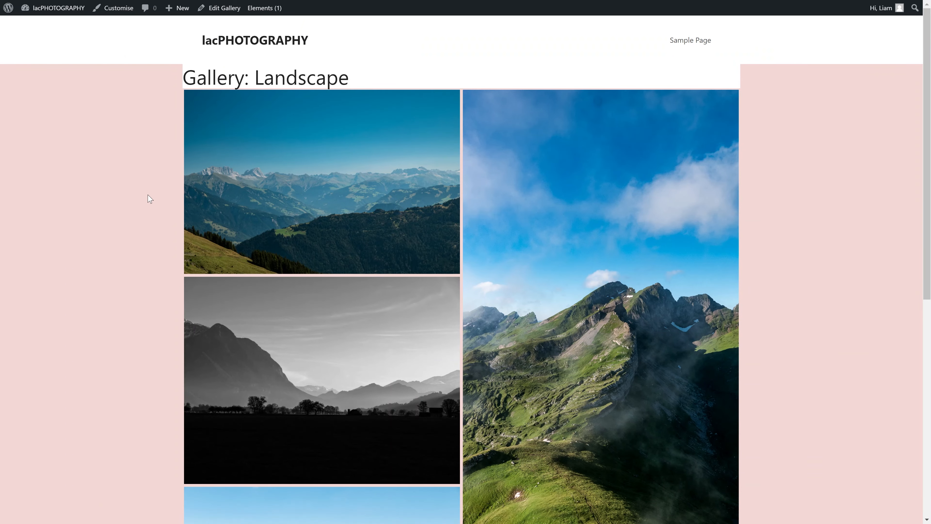
{"action": "mouse_move", "coordinate": [505, 147]}
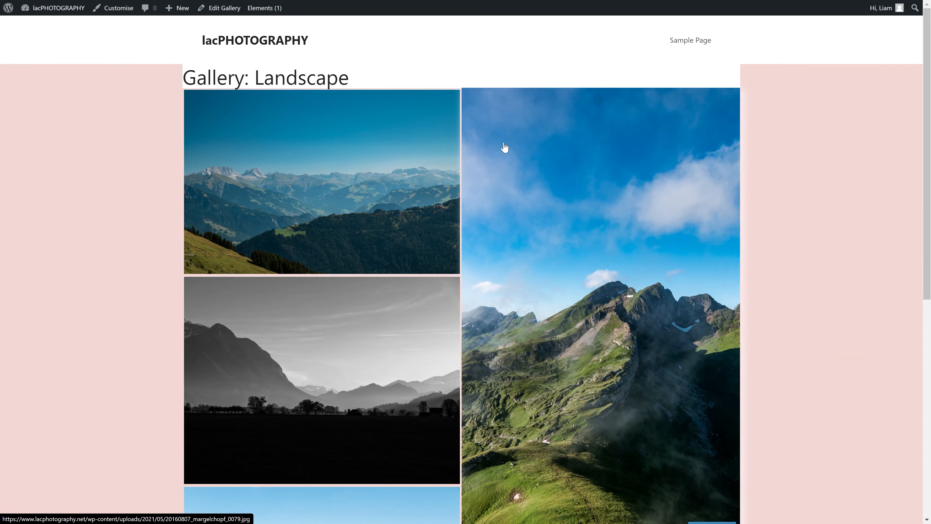
{"action": "mouse_move", "coordinate": [340, 172]}
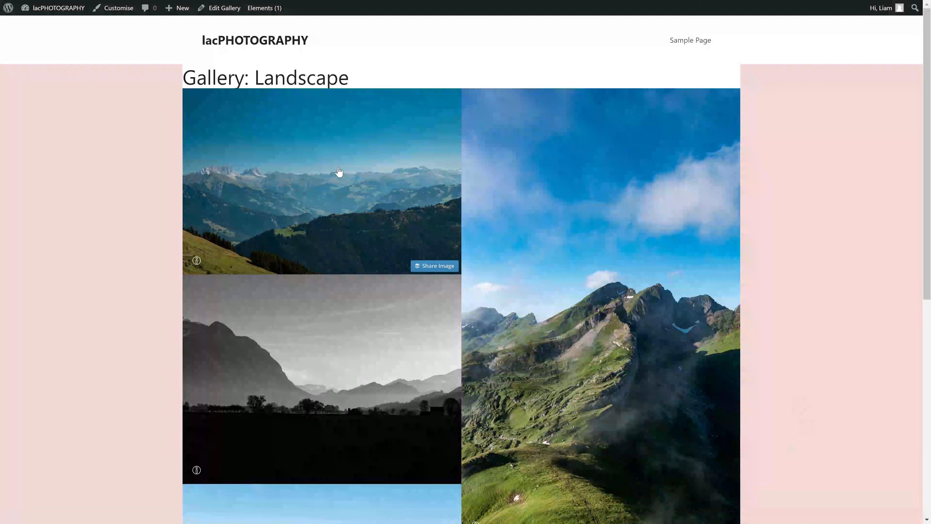
{"action": "mouse_move", "coordinate": [180, 244]}
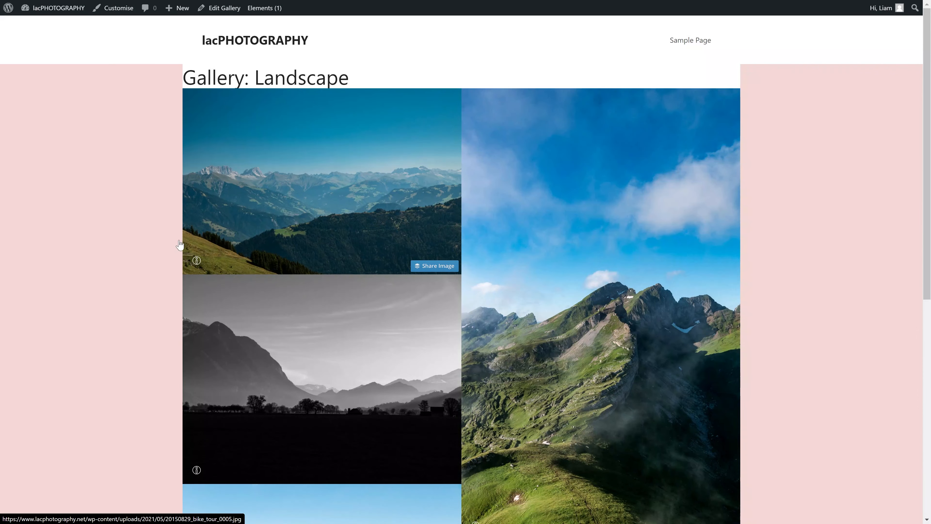
{"action": "mouse_move", "coordinate": [308, 152]}
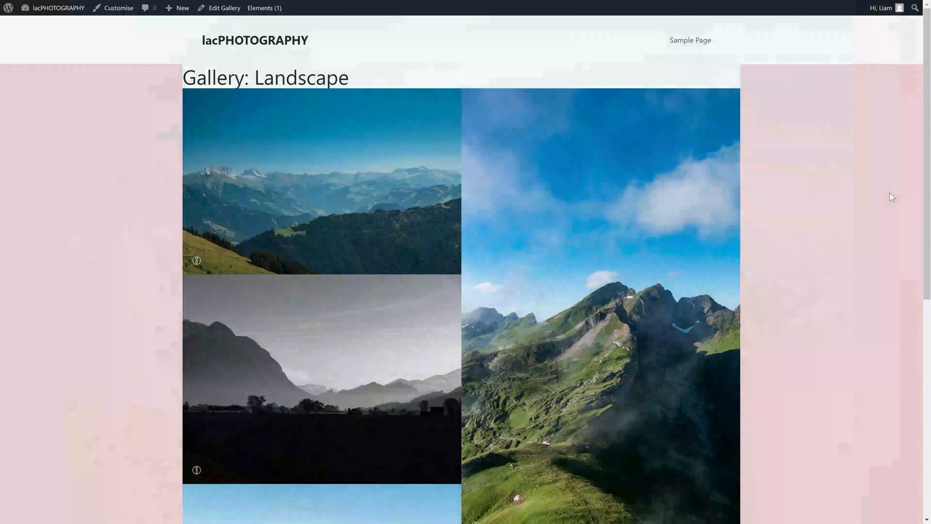
{"action": "mouse_move", "coordinate": [363, 163]}
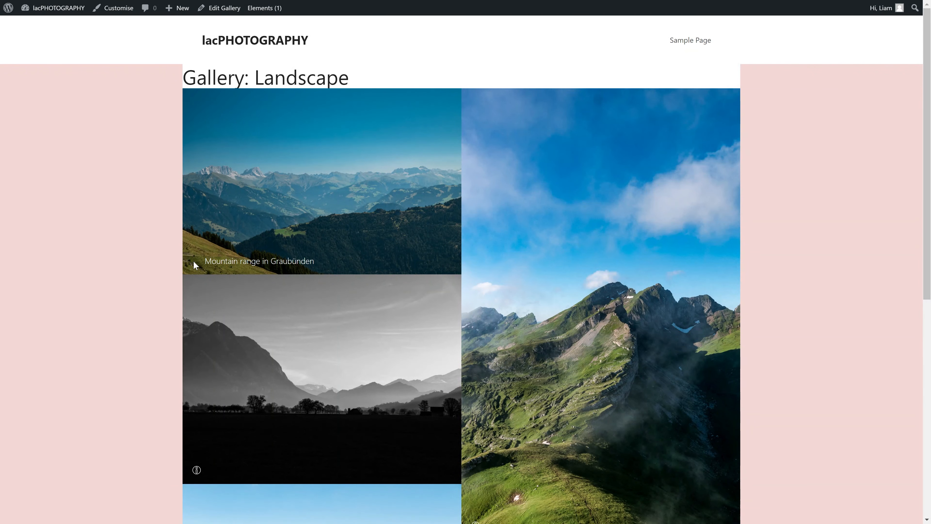
{"action": "scroll", "scroll_direction": "down", "scroll_amount": 3}
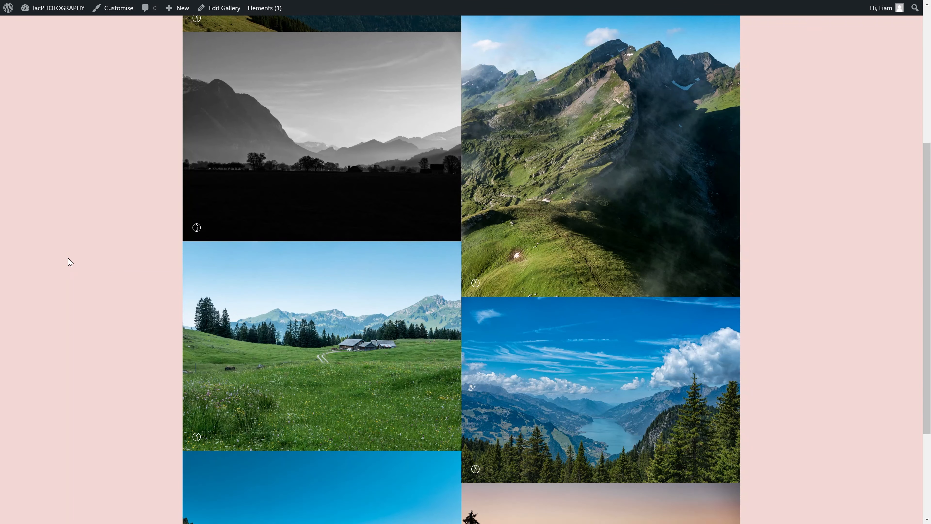
{"action": "mouse_move", "coordinate": [502, 225]}
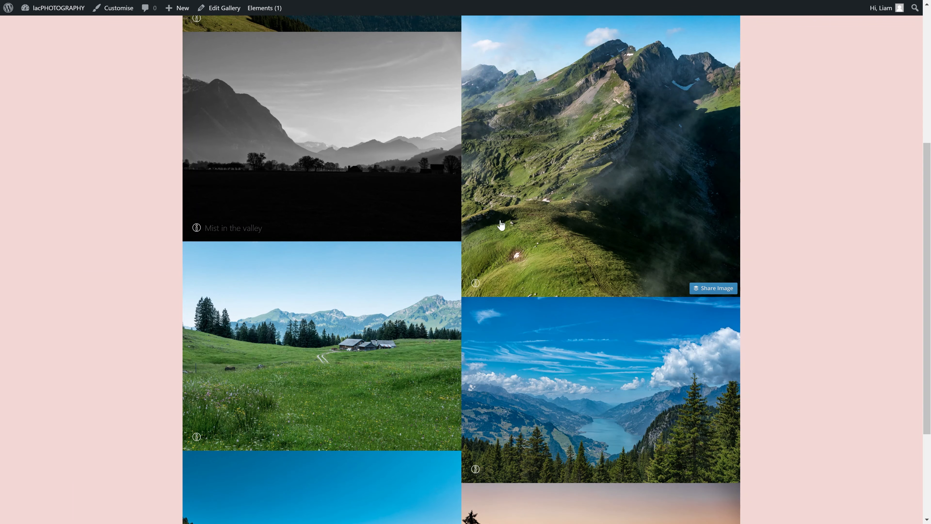
{"action": "mouse_move", "coordinate": [232, 397]}
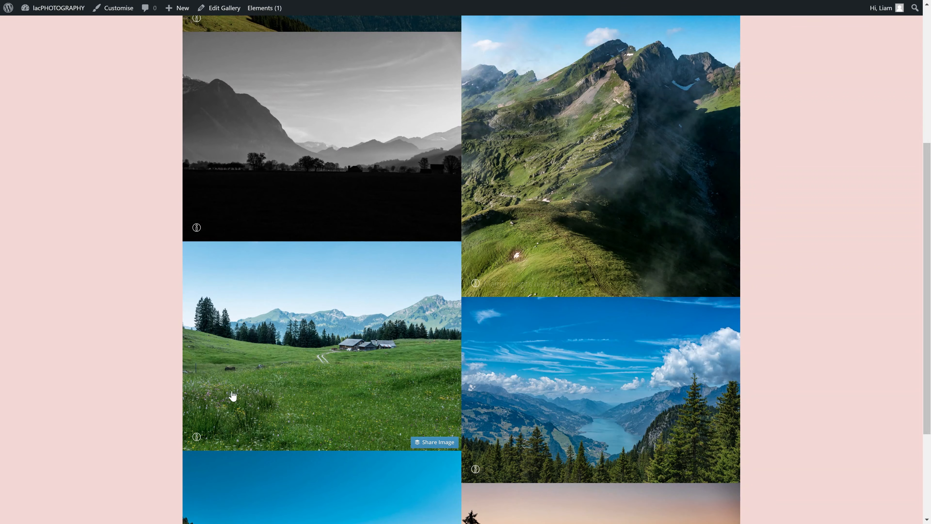
{"action": "mouse_move", "coordinate": [400, 324]}
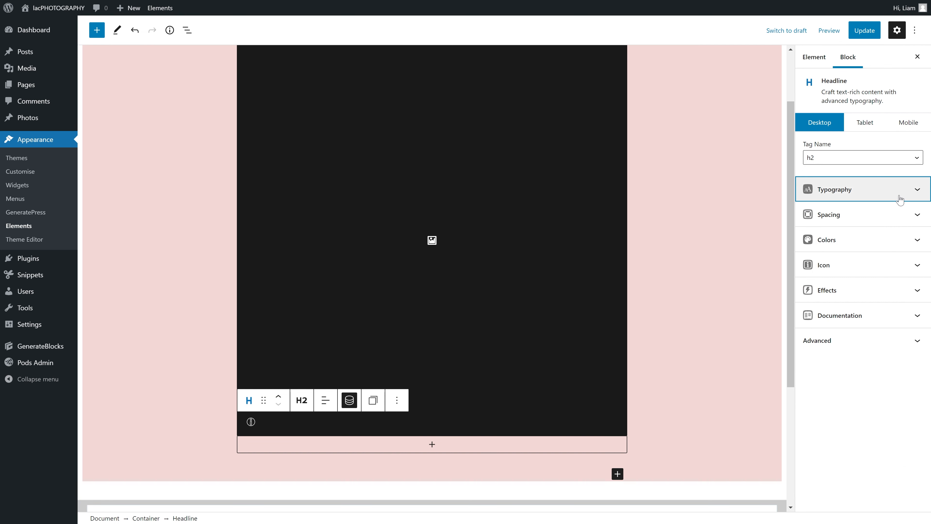
Step: Expand the headline's Typography and Spacing, checking the -37 top and 20 bottom margins
{"action": "left_click", "coordinate": [862, 189]}
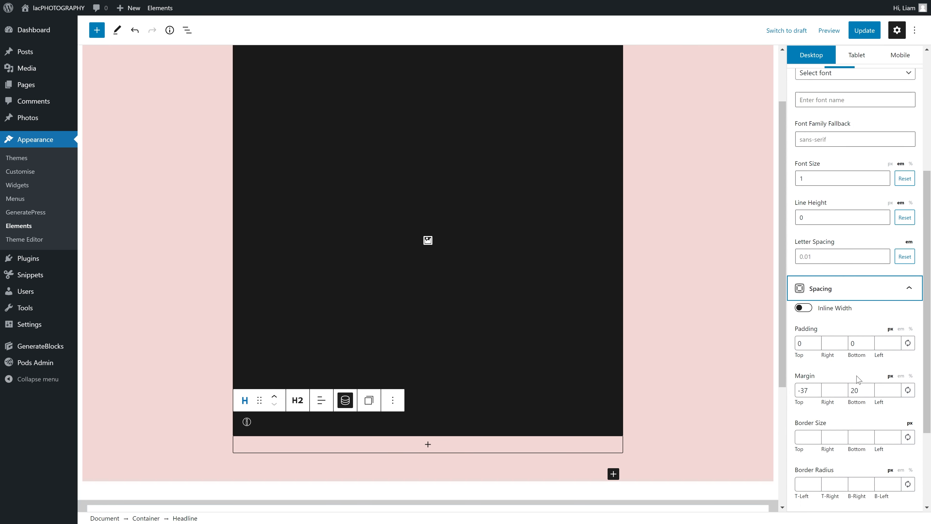
{"action": "scroll", "scroll_direction": "down", "scroll_amount": 3}
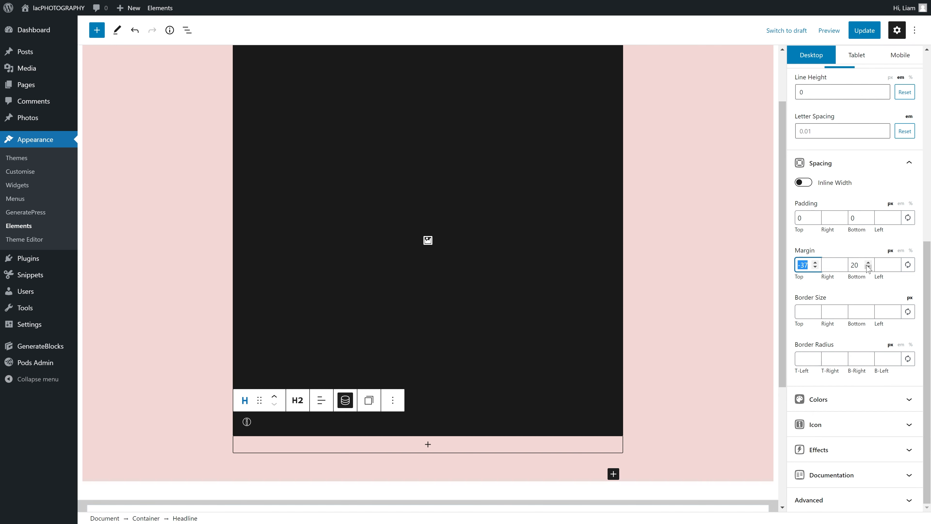
{"action": "left_click", "coordinate": [857, 265]}
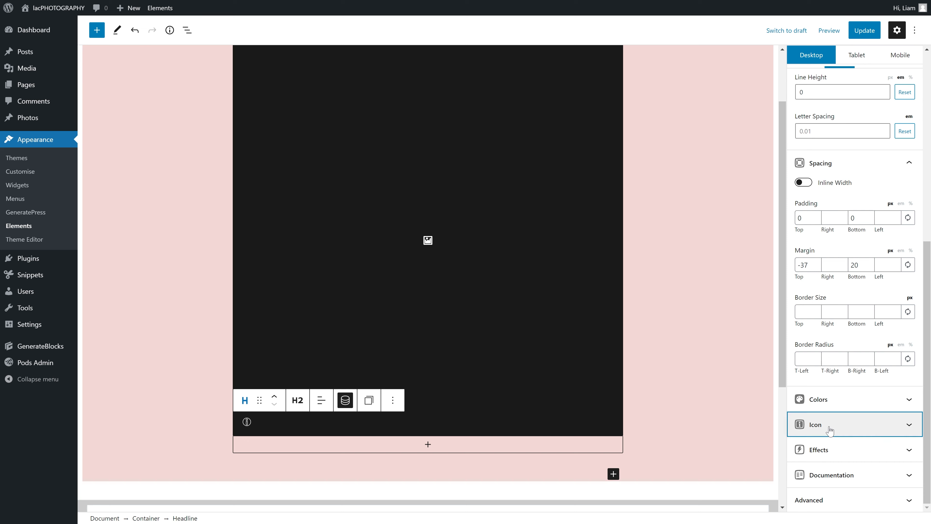
Step: Review the cup icon's 1em side padding and 17px size, then its active opacity, transition and text-shadow effects
{"action": "left_click", "coordinate": [815, 424]}
{"action": "type", "text": "1"}
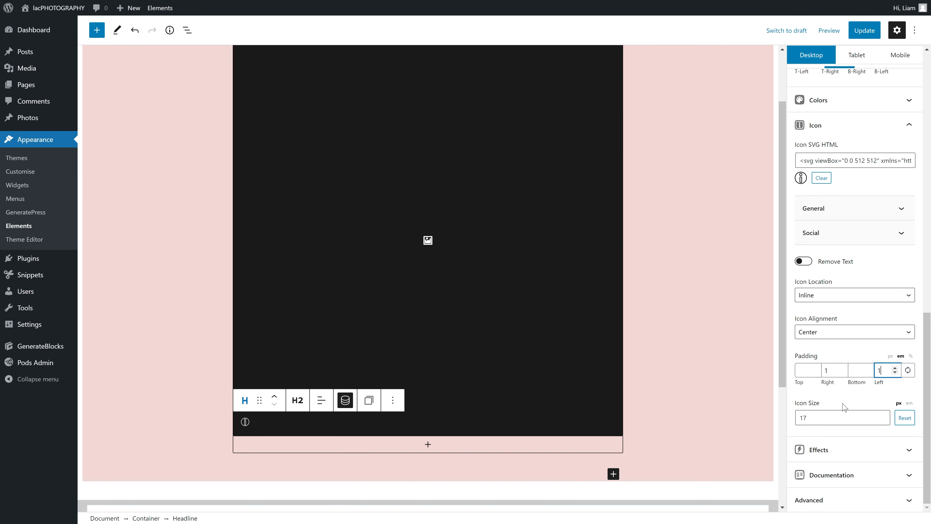
{"action": "left_click", "coordinate": [818, 450]}
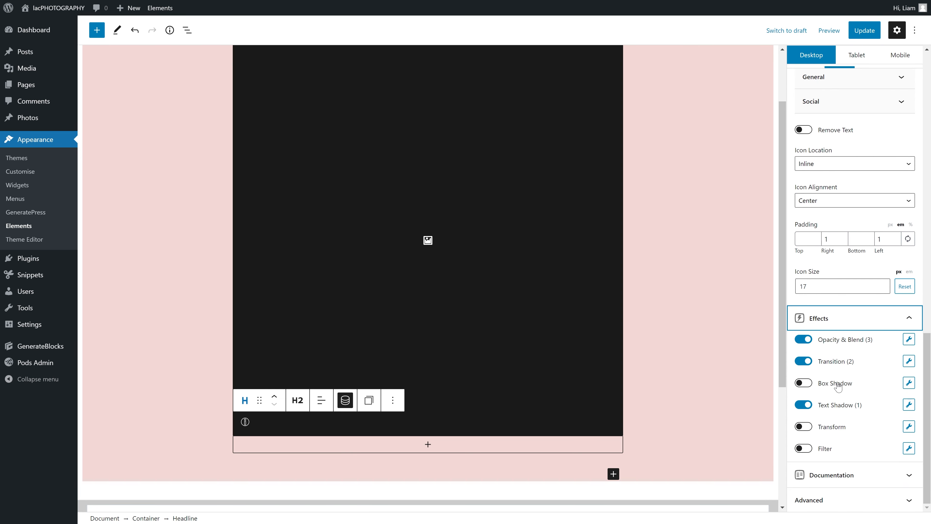
Step: Review the opacity rules: .gb-headline-text hidden normally and shown on hover, icon faded to 0 on hover
{"action": "left_click", "coordinate": [910, 339]}
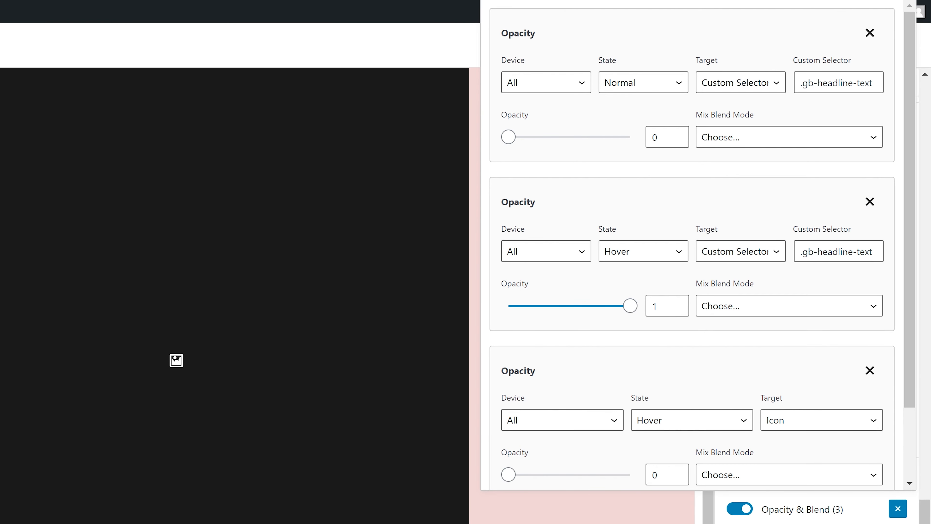
{"action": "triple_click", "coordinate": [839, 82]}
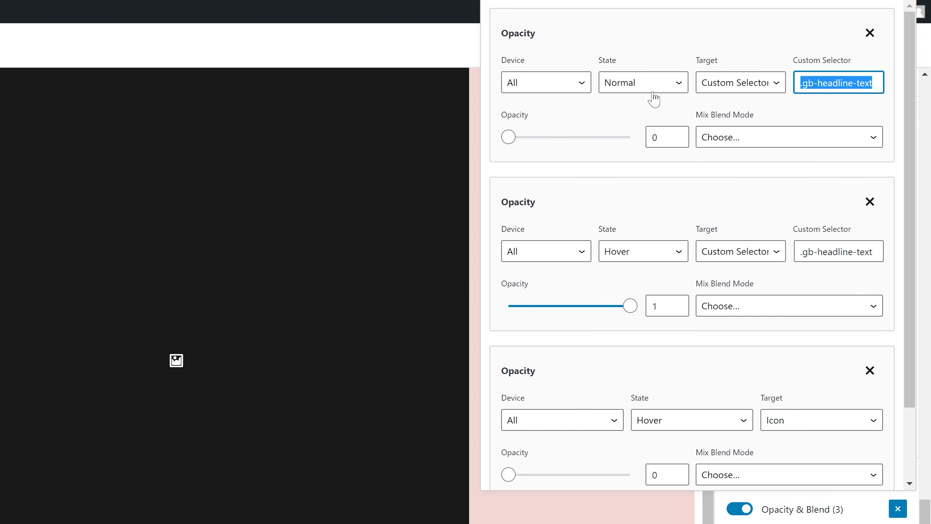
{"action": "mouse_move", "coordinate": [505, 138]}
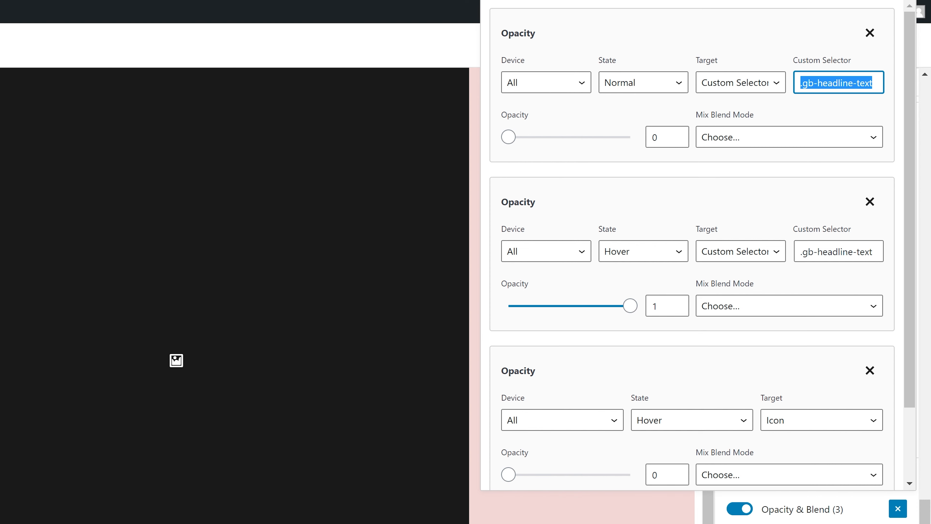
{"action": "mouse_move", "coordinate": [653, 211]}
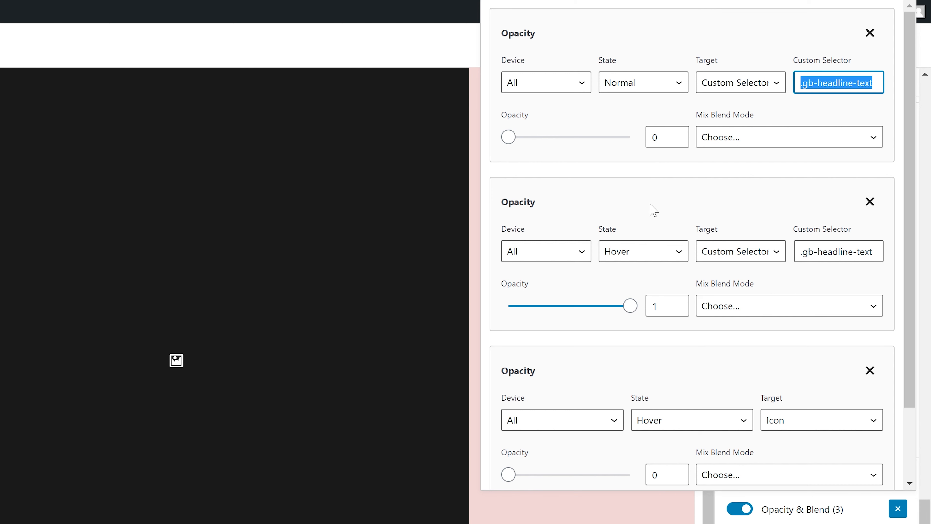
{"action": "scroll", "scroll_direction": "down", "scroll_amount": 3}
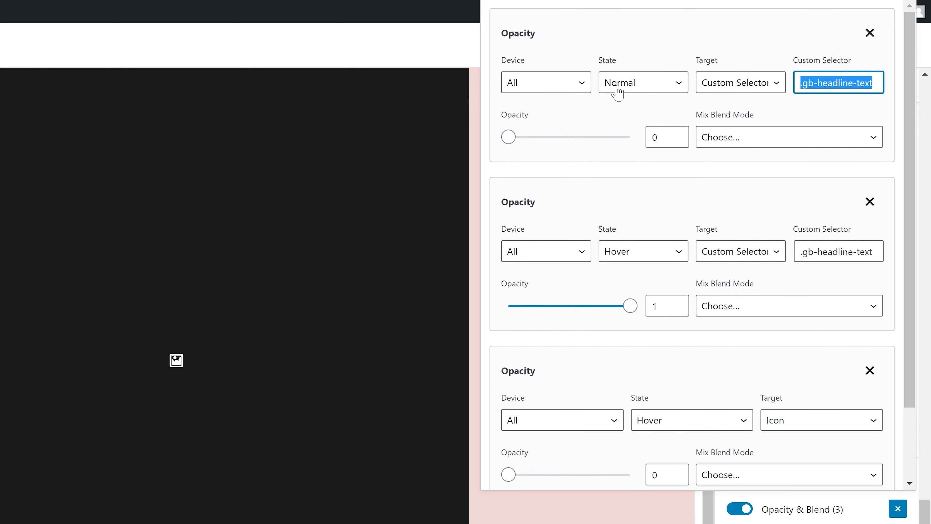
{"action": "mouse_move", "coordinate": [554, 232]}
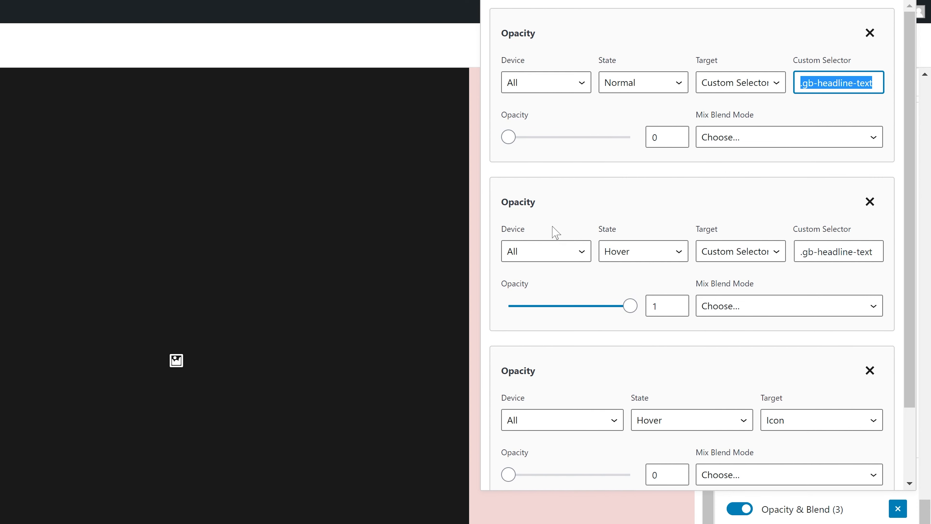
{"action": "left_click", "coordinate": [838, 251]}
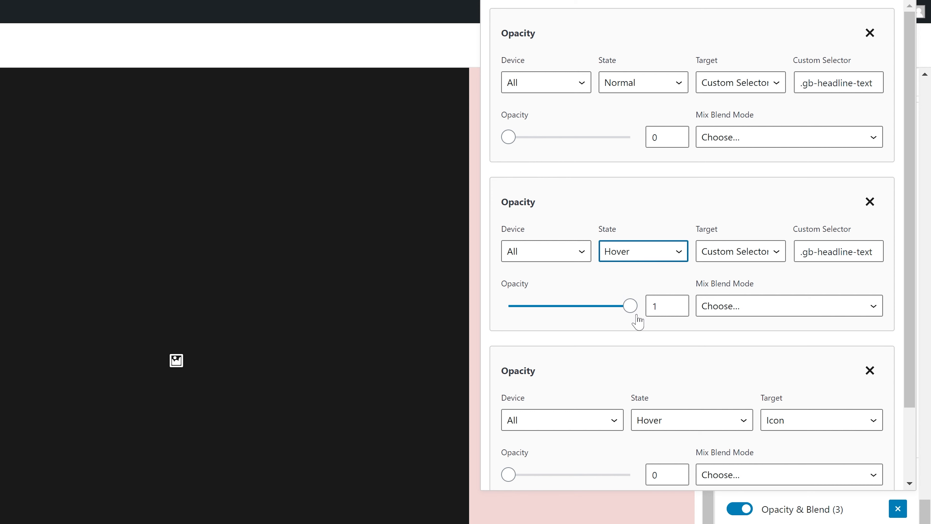
{"action": "mouse_move", "coordinate": [609, 330]}
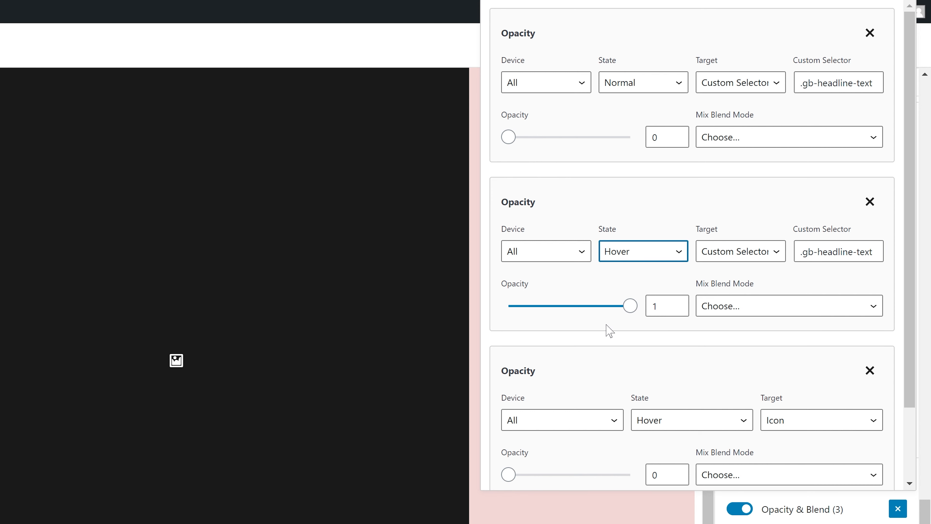
{"action": "mouse_move", "coordinate": [572, 313]}
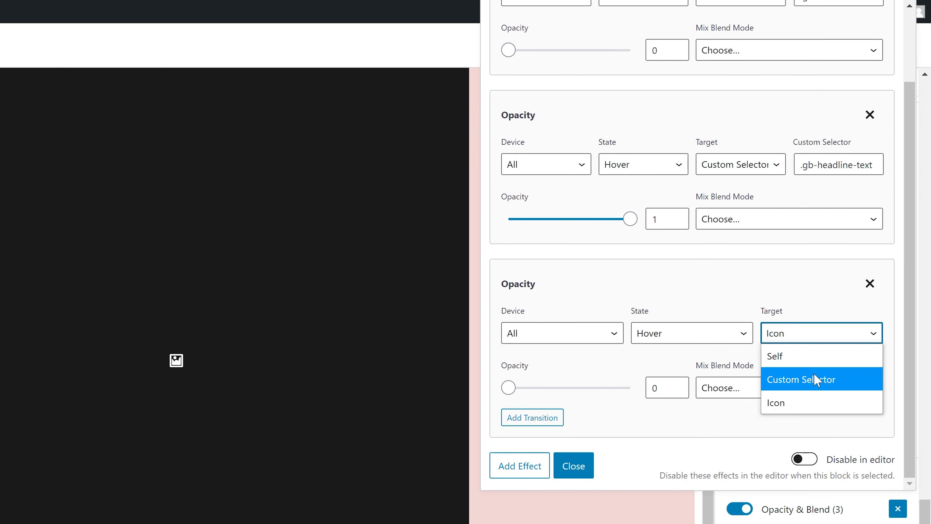
{"action": "left_click", "coordinate": [776, 403]}
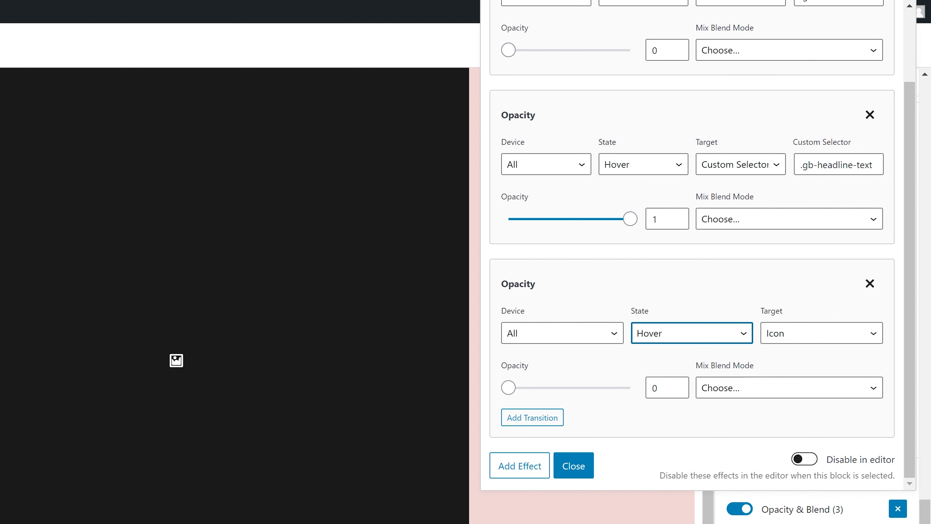